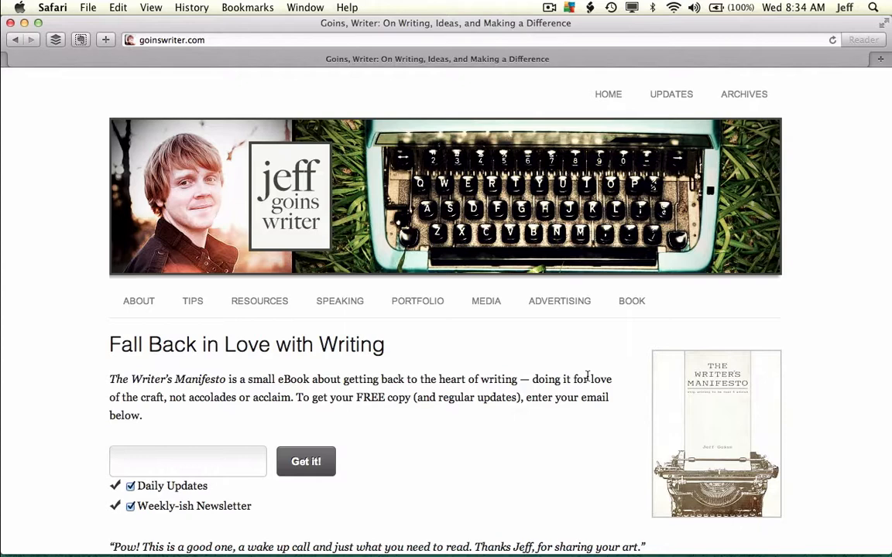
pyautogui.moveTo(350, 474)
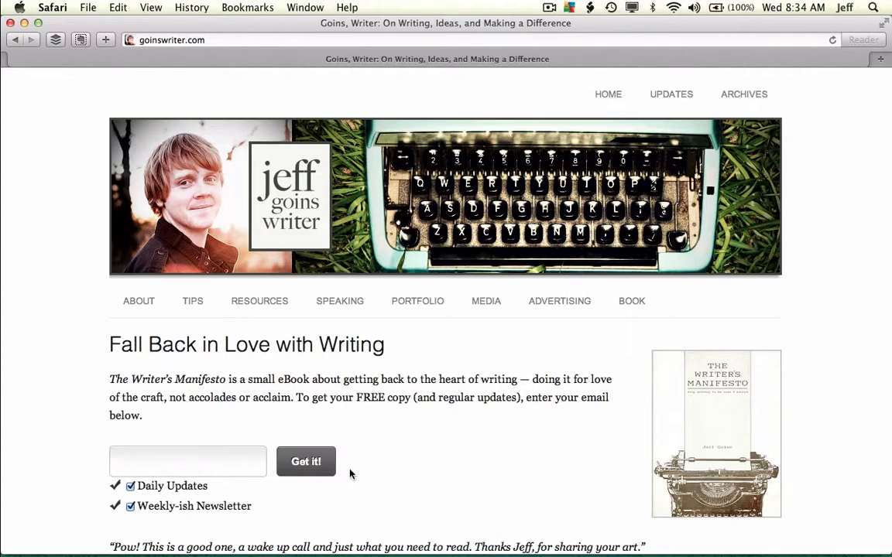
pyautogui.moveTo(190, 171)
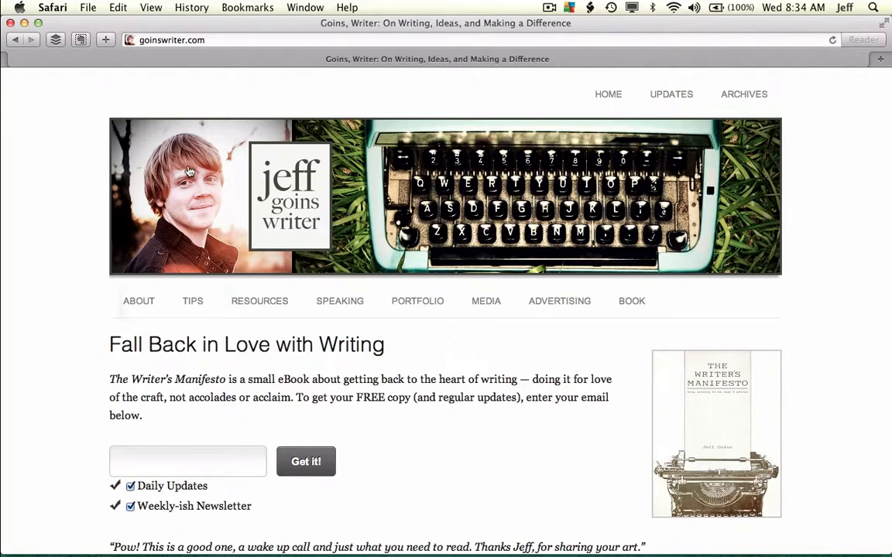
# - Open the Goins Writer Resources page and follow its recommended Bluehost hosting link
pyautogui.click(259, 301)
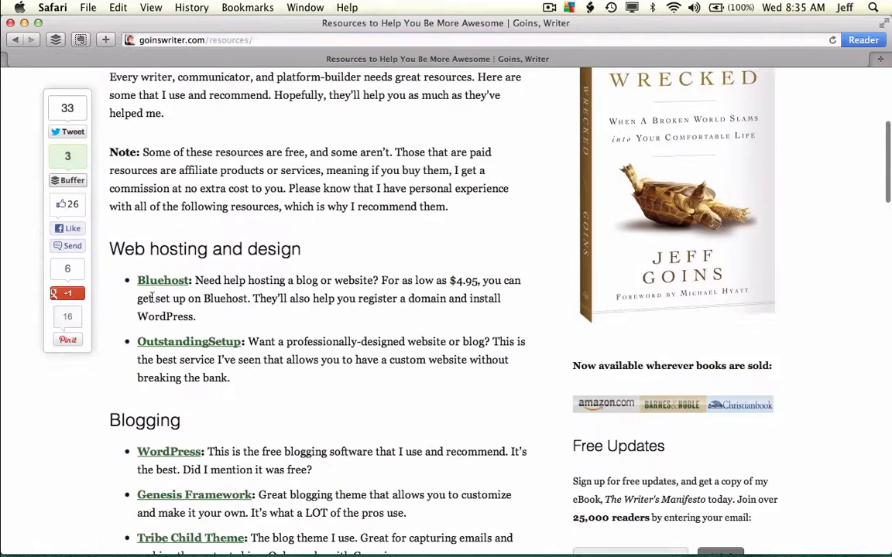
pyautogui.click(162, 280)
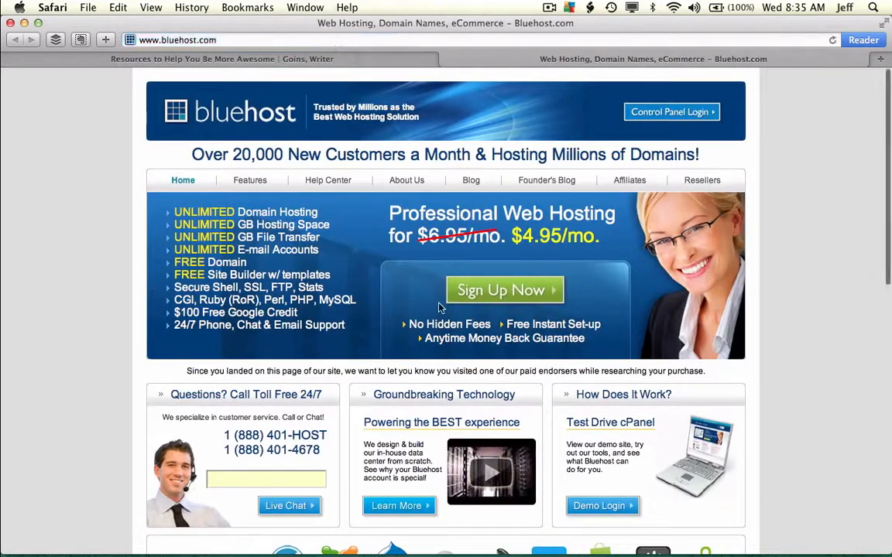
# - Start the Bluehost sign-up and request quickblogsetup.com as the free domain
pyautogui.click(504, 289)
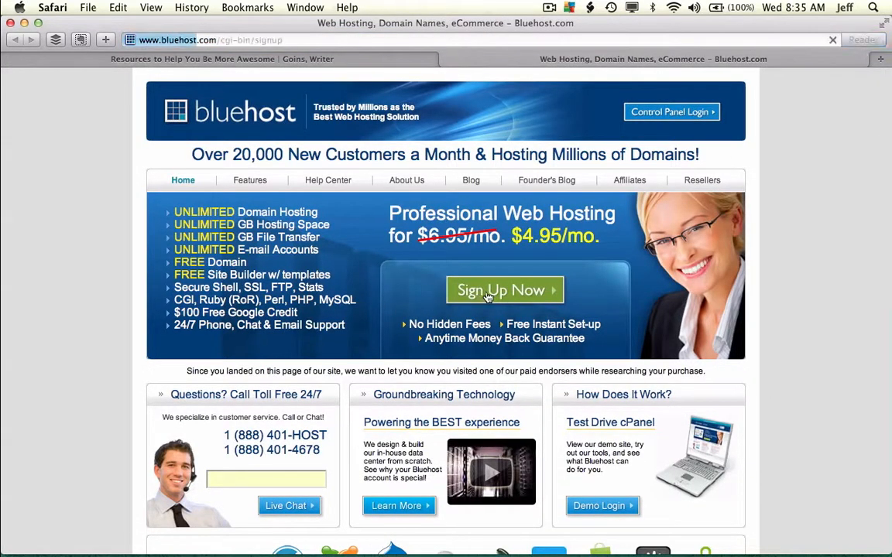
pyautogui.click(504, 290)
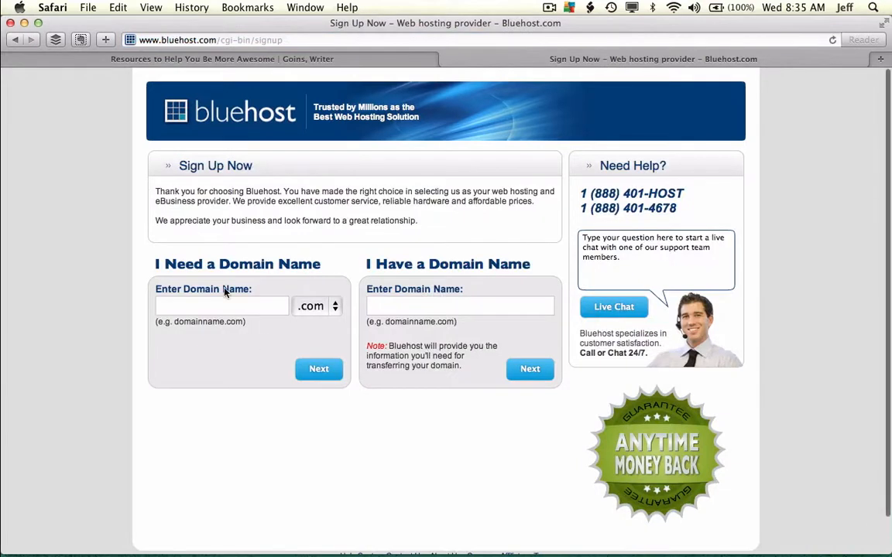
pyautogui.write('quick')
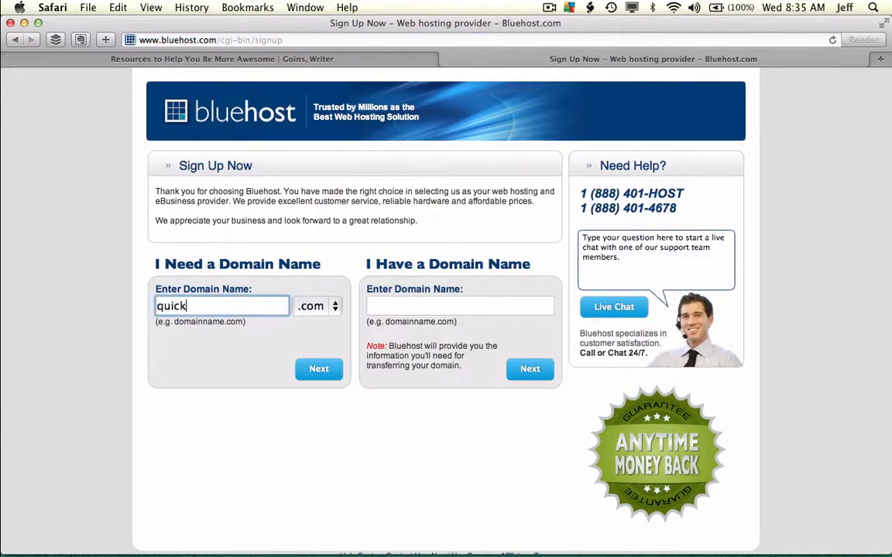
pyautogui.write('blogsetup')
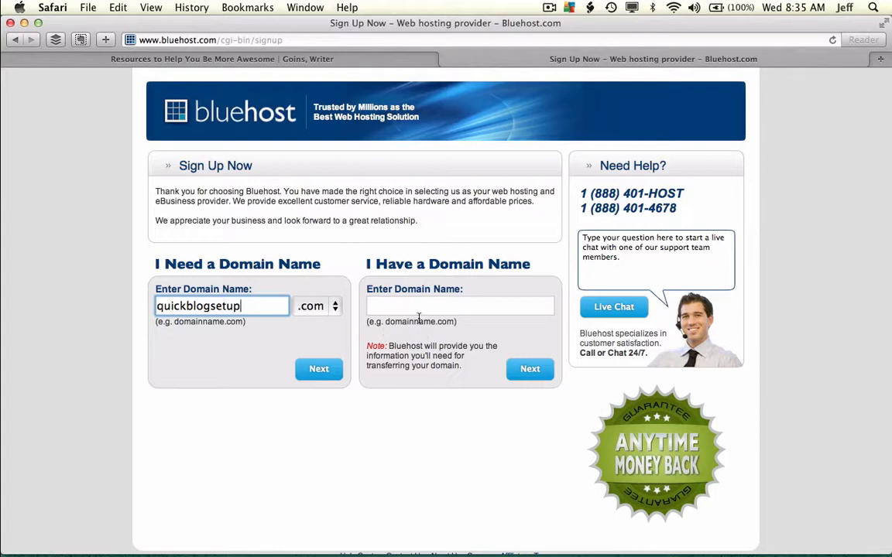
pyautogui.moveTo(450, 347)
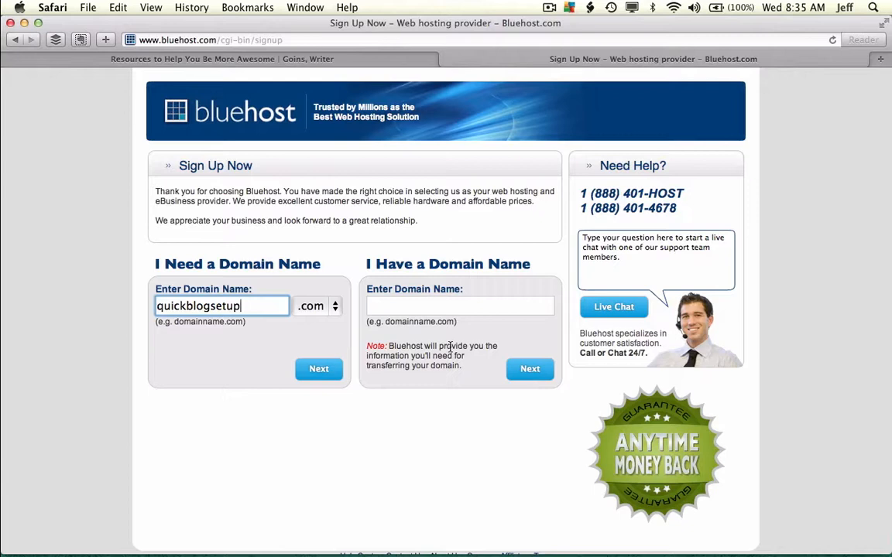
pyautogui.moveTo(303, 437)
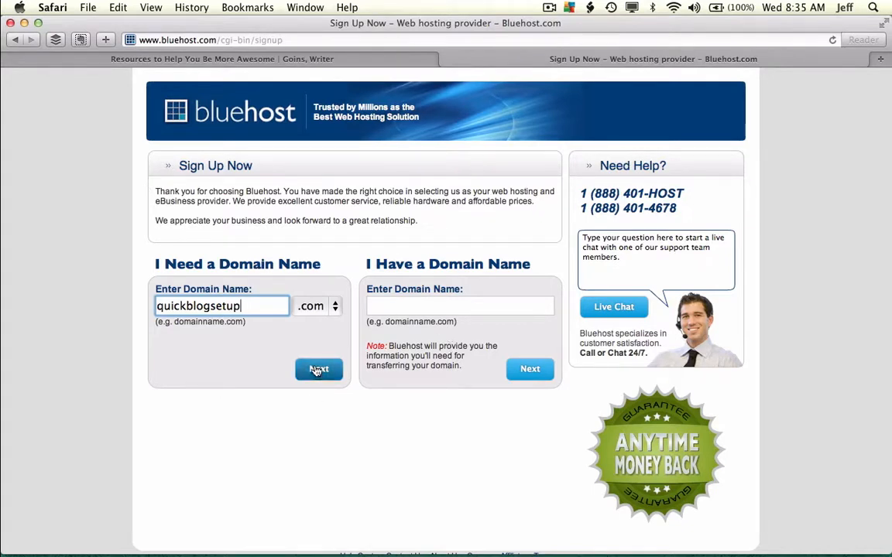
pyautogui.click(318, 369)
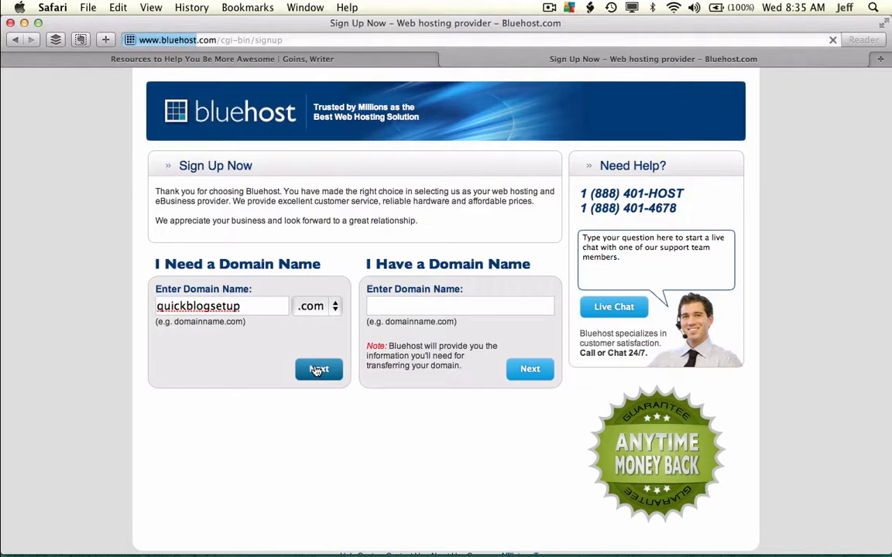
pyautogui.click(318, 370)
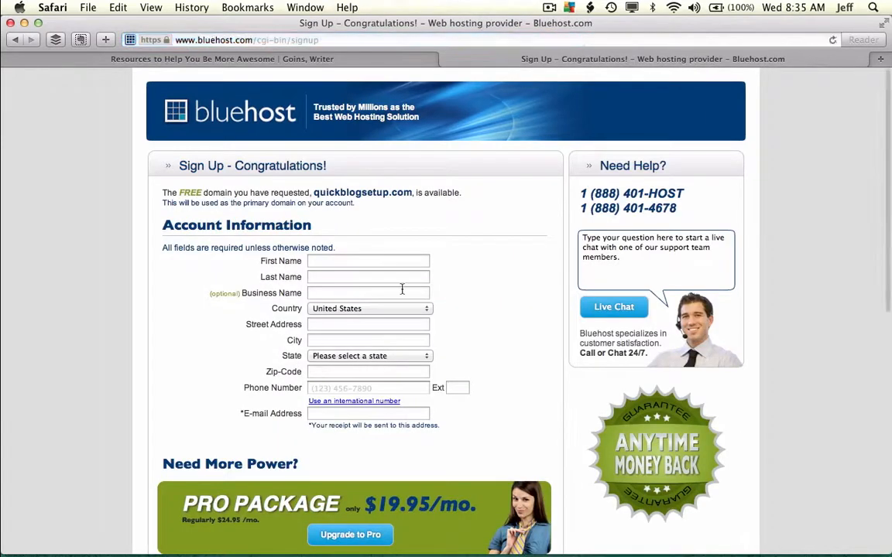
# - Enter the account details starting with name Jeff and decline the SiteLock add-on
pyautogui.write('Jeff')
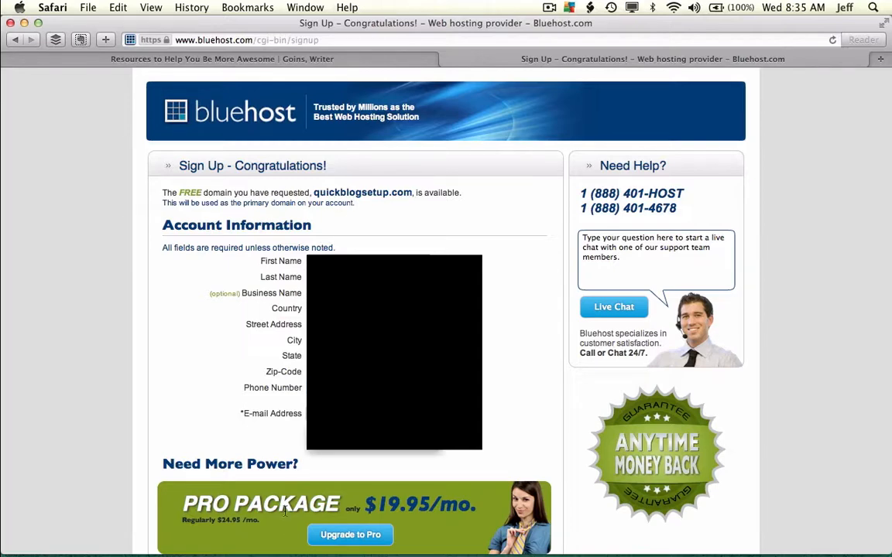
pyautogui.scroll(-3)
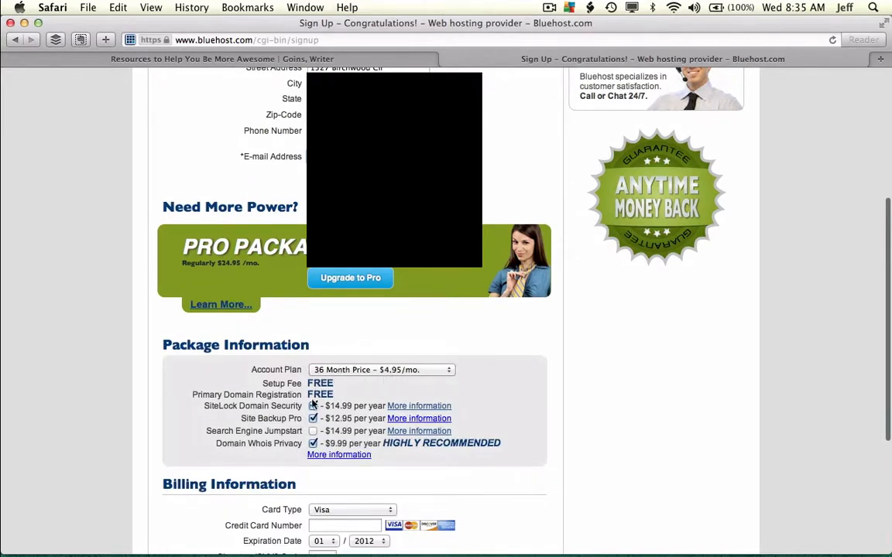
pyautogui.click(313, 406)
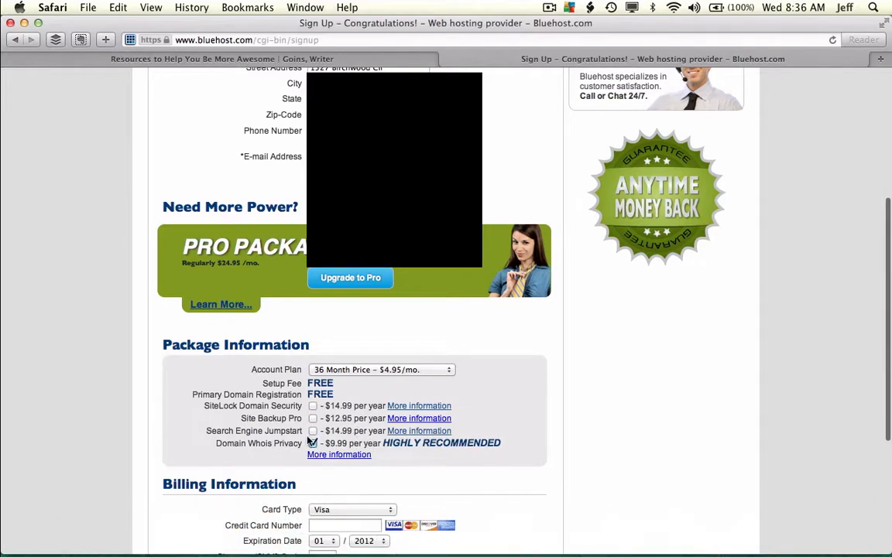
pyautogui.scroll(-3)
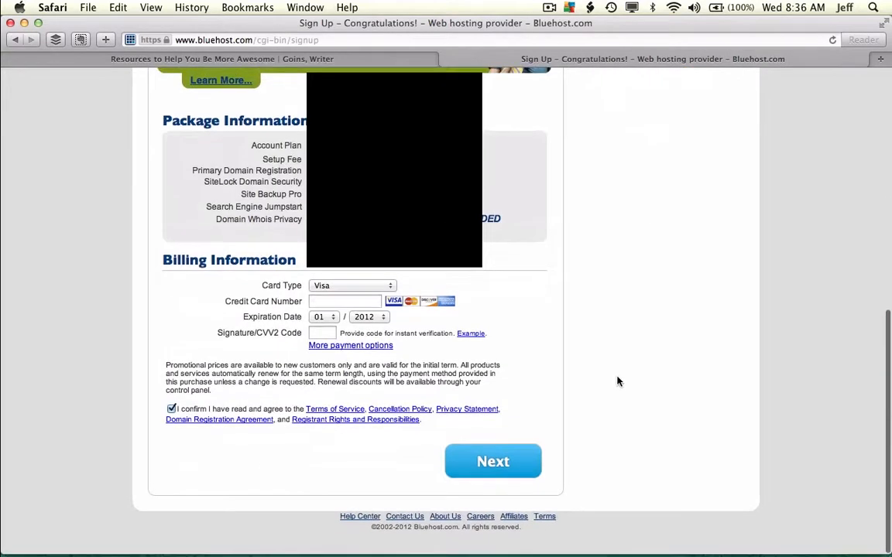
# - Enter the payment card details and submit the hosting sign-up form
pyautogui.click(345, 301)
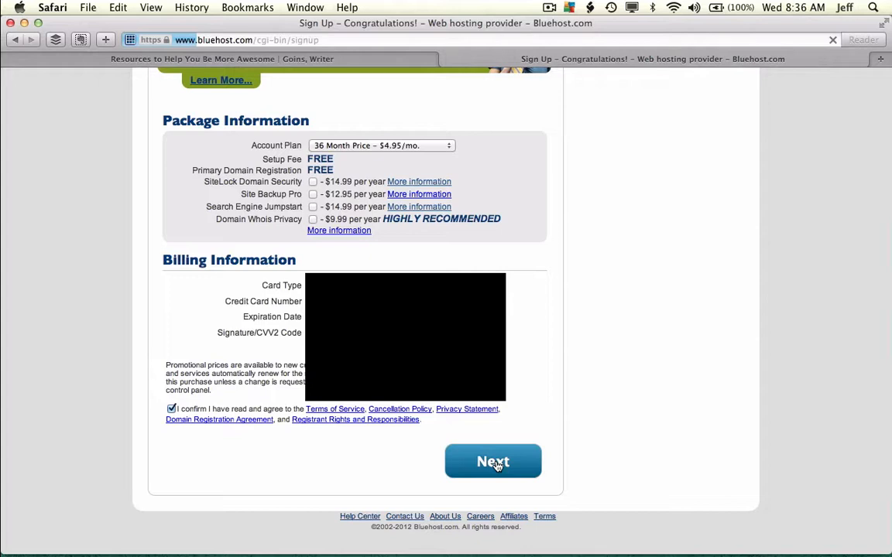
pyautogui.click(493, 462)
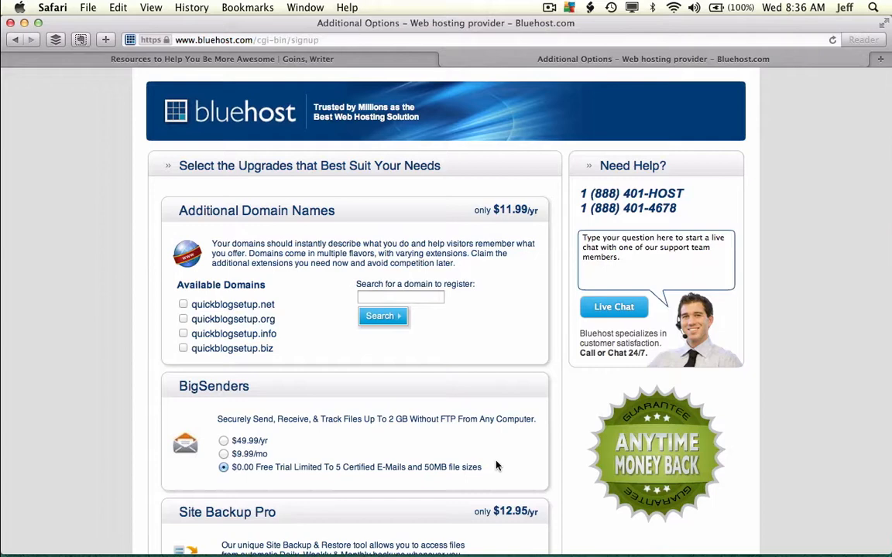
pyautogui.moveTo(133, 419)
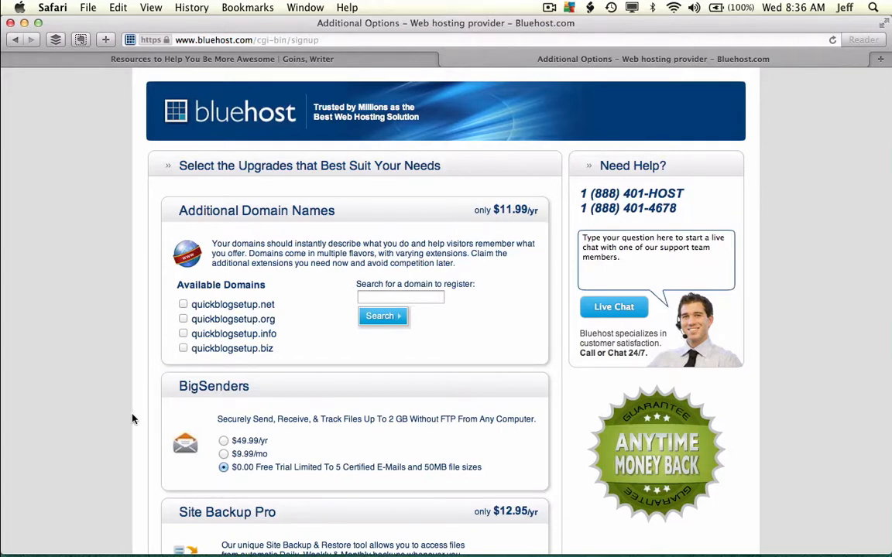
# - Skip every additional upgrade and complete the order at $0.00
pyautogui.scroll(-3)
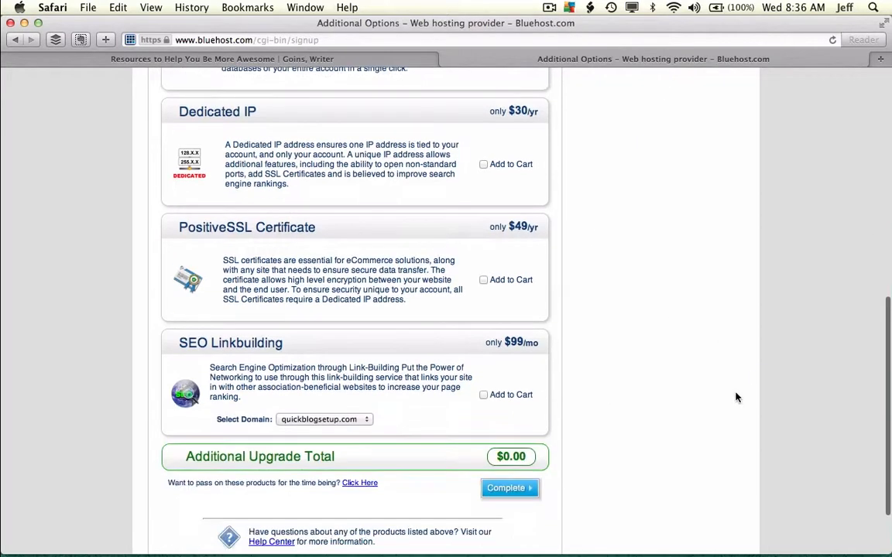
pyautogui.scroll(-3)
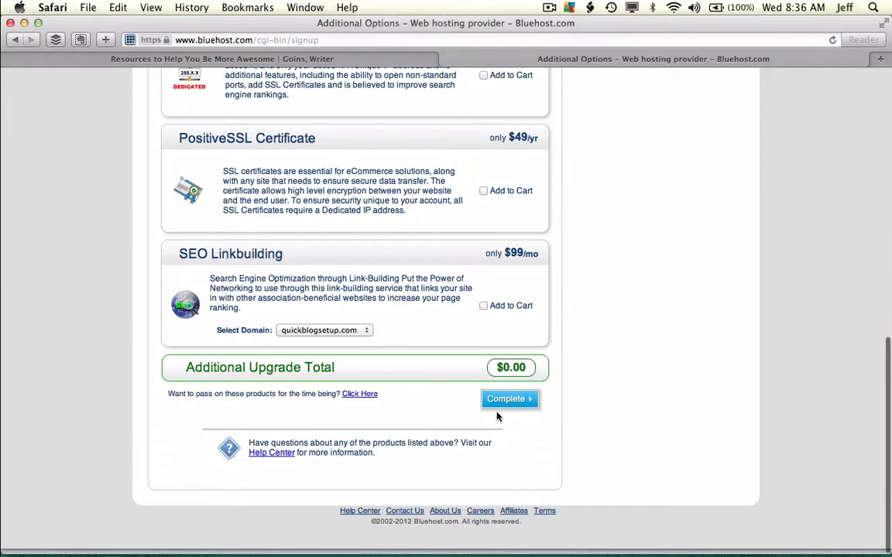
pyautogui.click(509, 399)
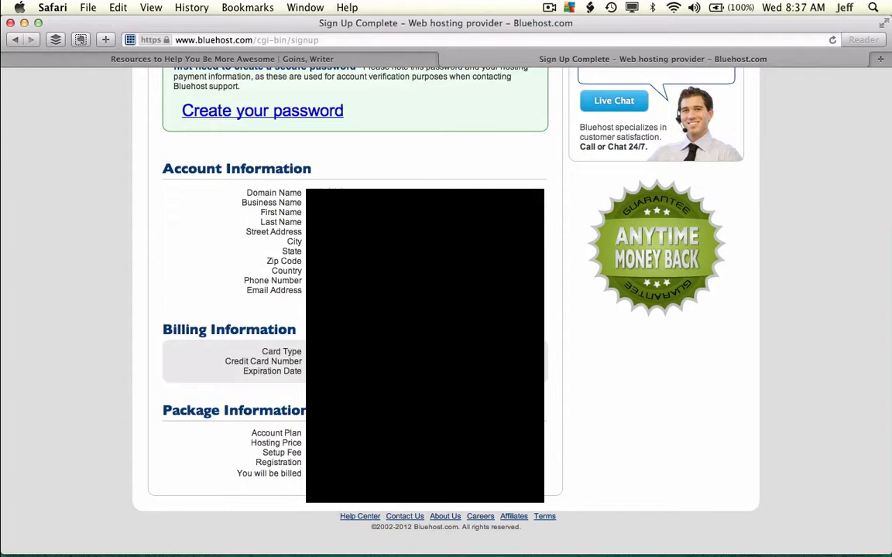
# - Follow the Create your password link on the Sign Up Complete page
pyautogui.scroll(-3)
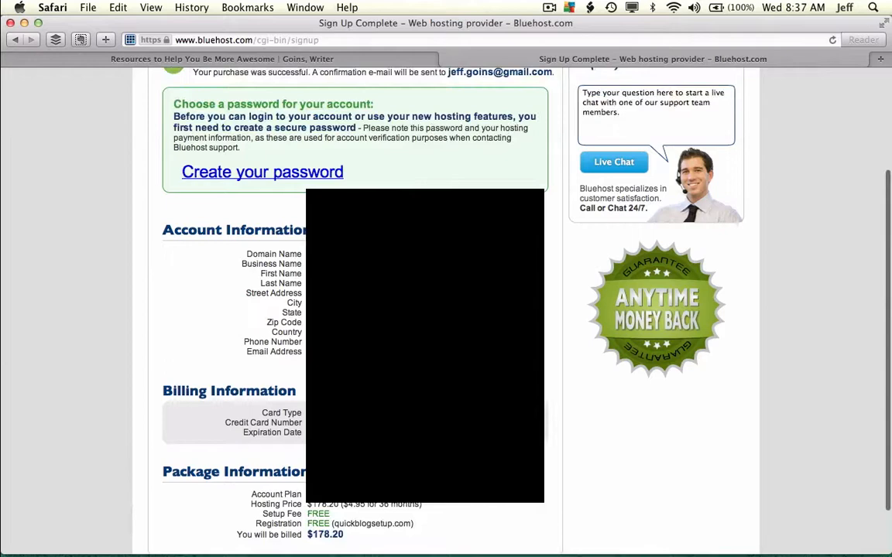
pyautogui.click(263, 172)
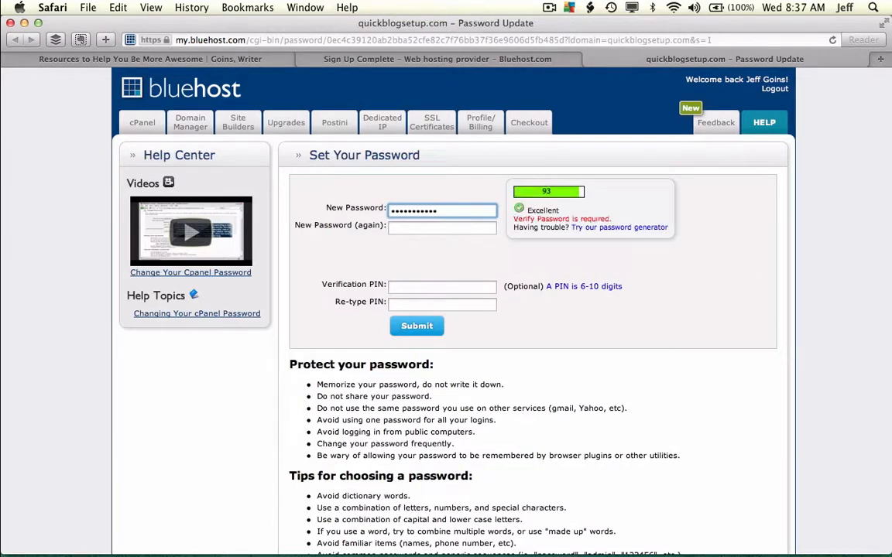
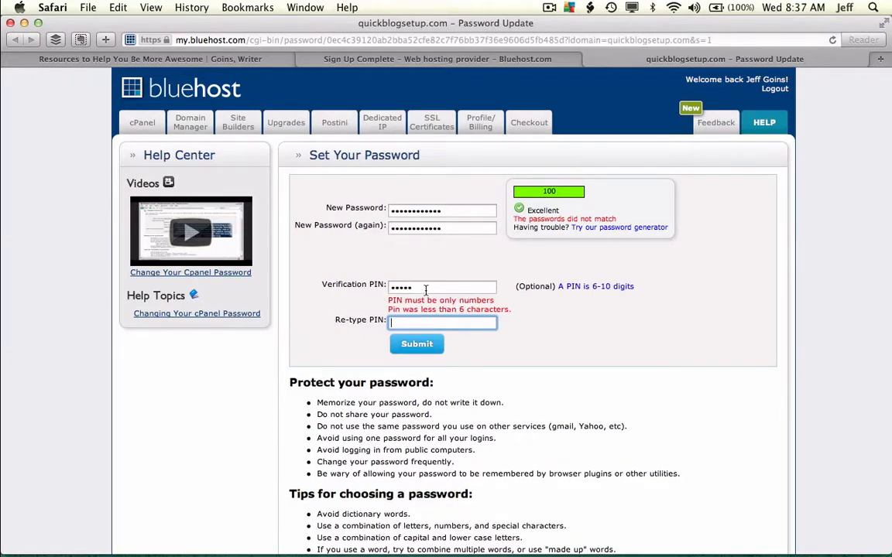
# - Enter and confirm the new password and verification PIN, then submit them
pyautogui.click(442, 287)
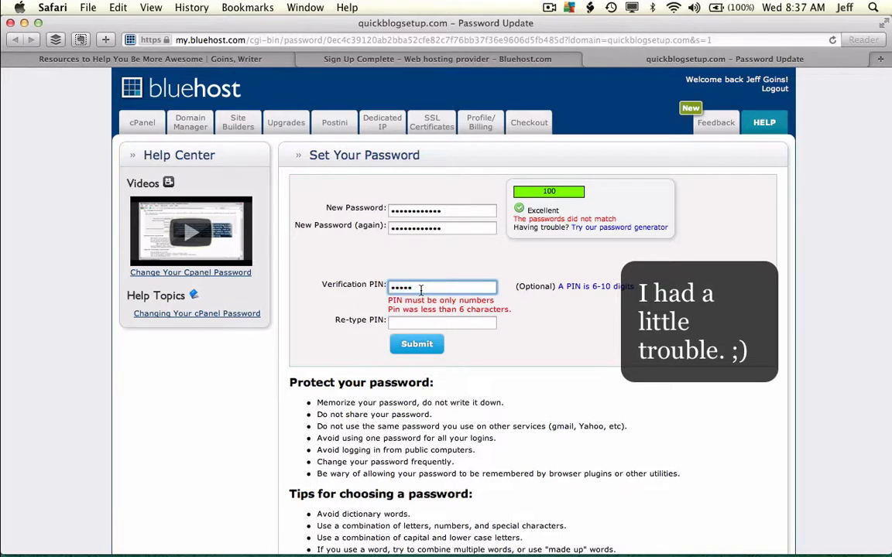
pyautogui.click(442, 312)
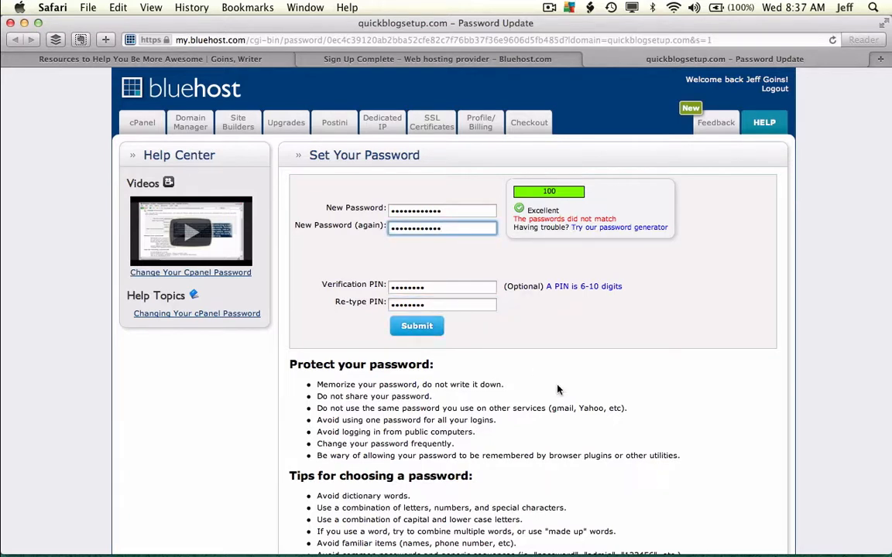
pyautogui.moveTo(265, 335)
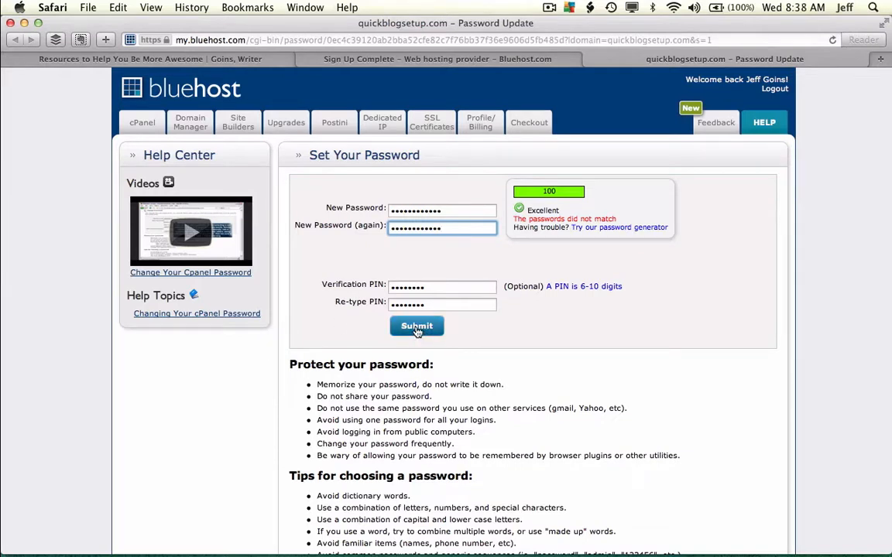
pyautogui.click(442, 227)
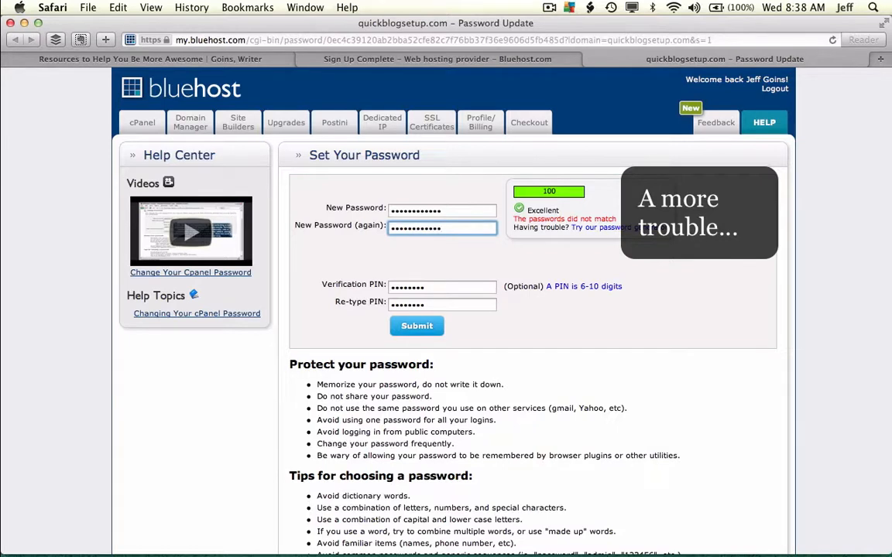
pyautogui.moveTo(409, 225)
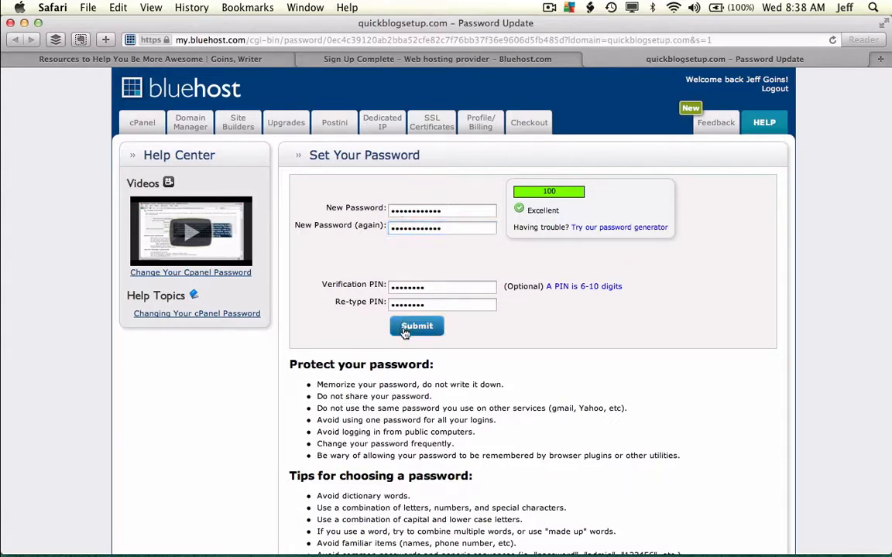
pyautogui.click(417, 325)
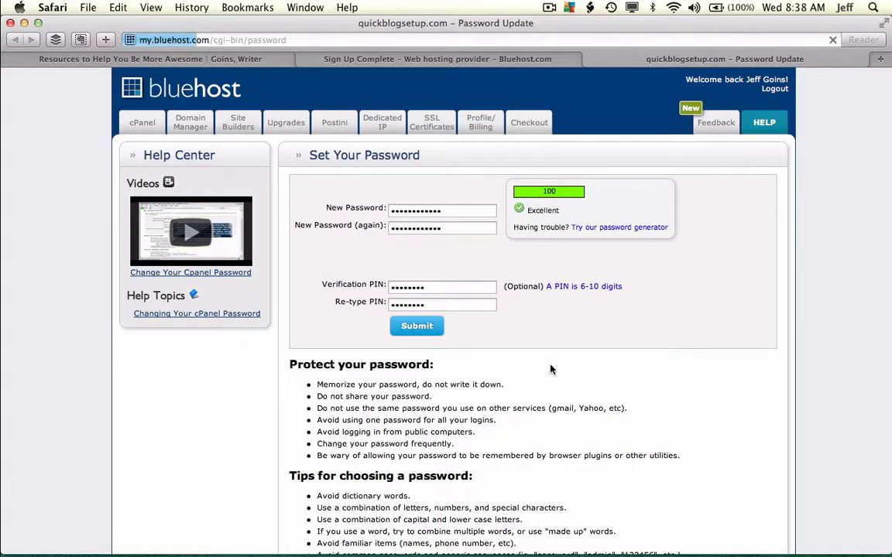
pyautogui.click(417, 325)
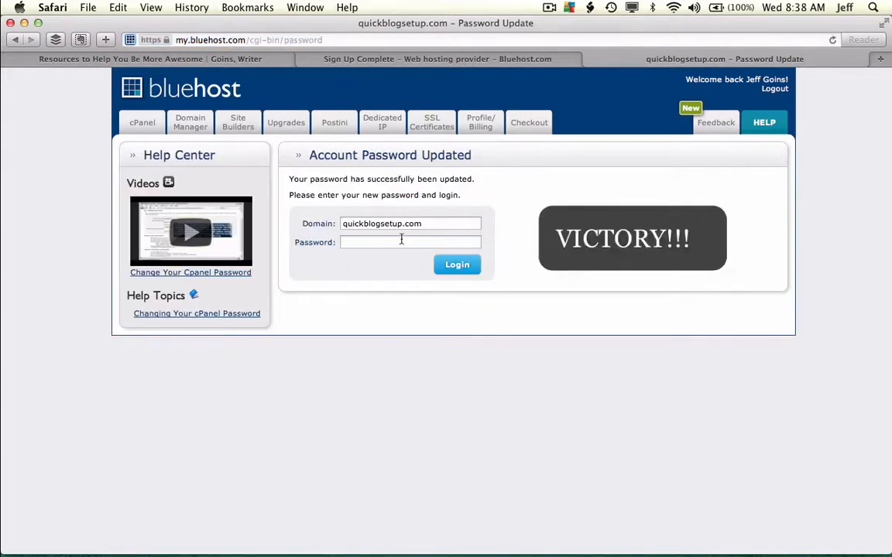
# - Log in with the new password, let Safari save it, and retry the login
pyautogui.write('••••')
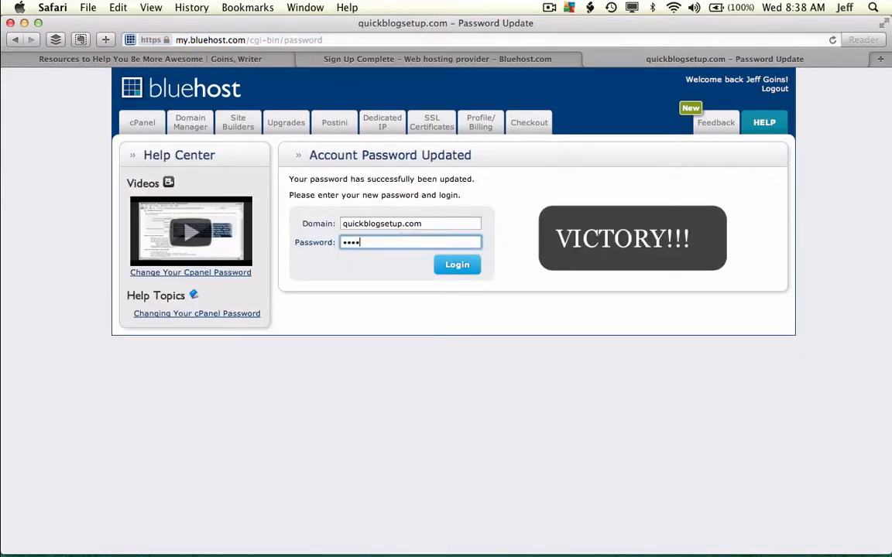
pyautogui.write('password')
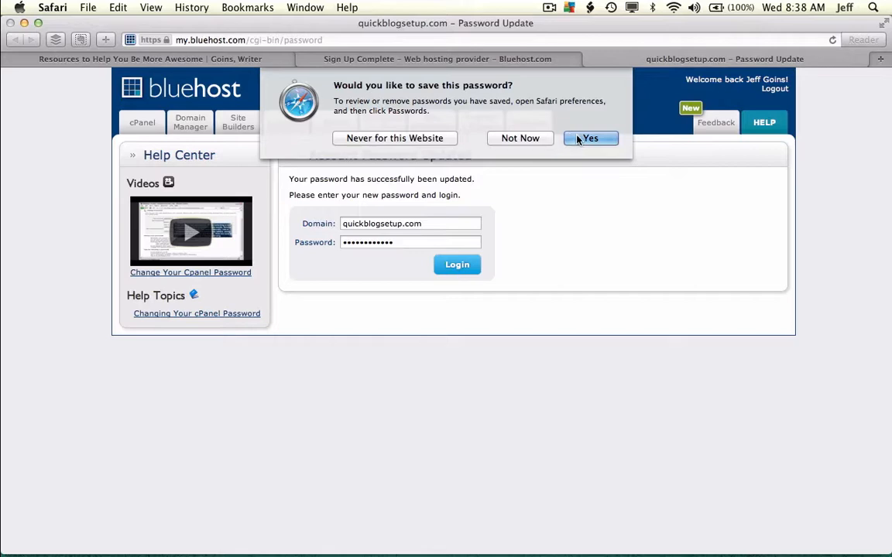
pyautogui.click(590, 137)
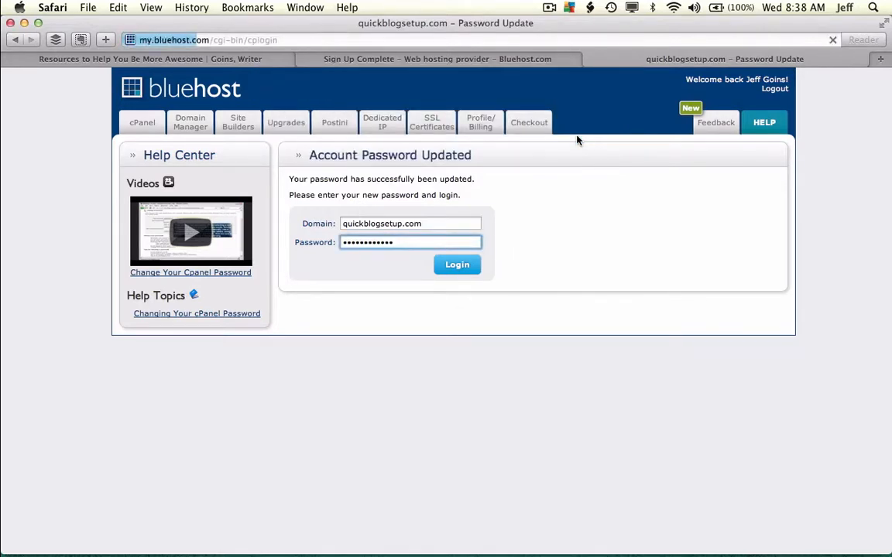
pyautogui.click(457, 264)
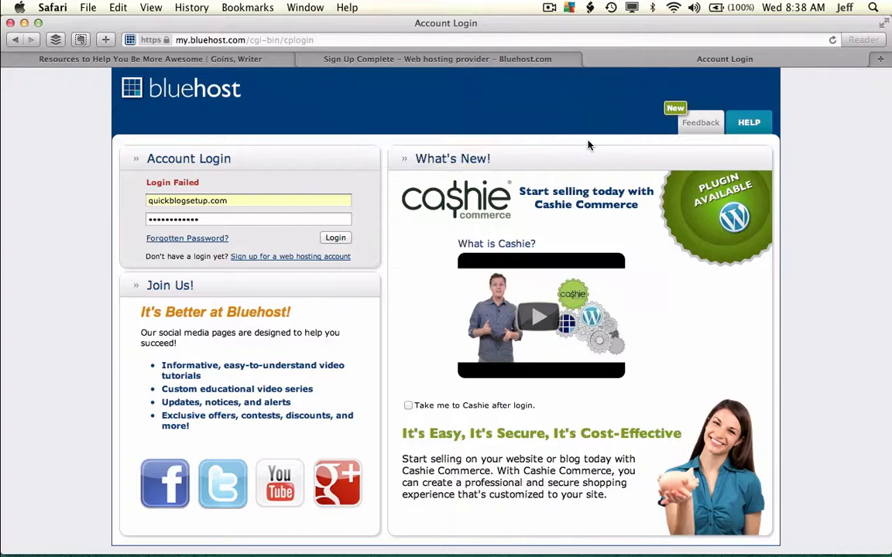
pyautogui.click(335, 238)
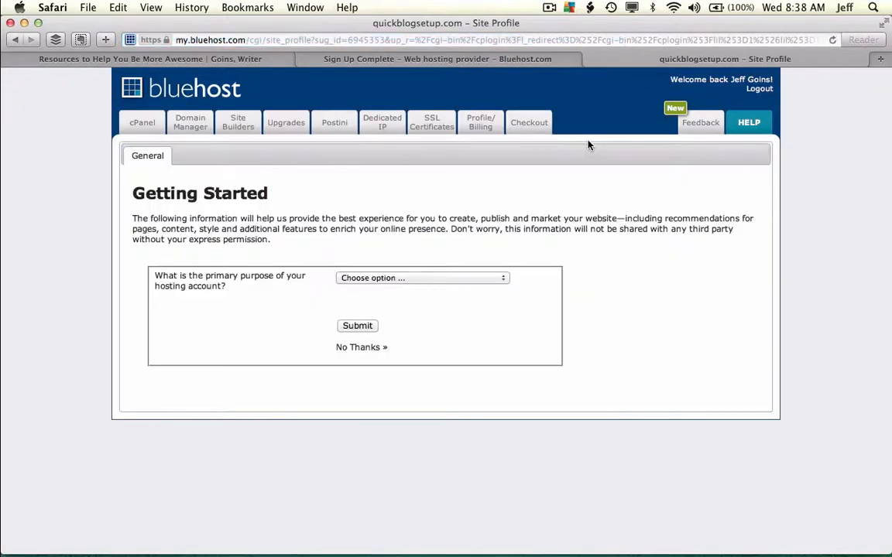
# - Mark the account as Individual or Personal and name the site Quick Blog Setup
pyautogui.click(422, 278)
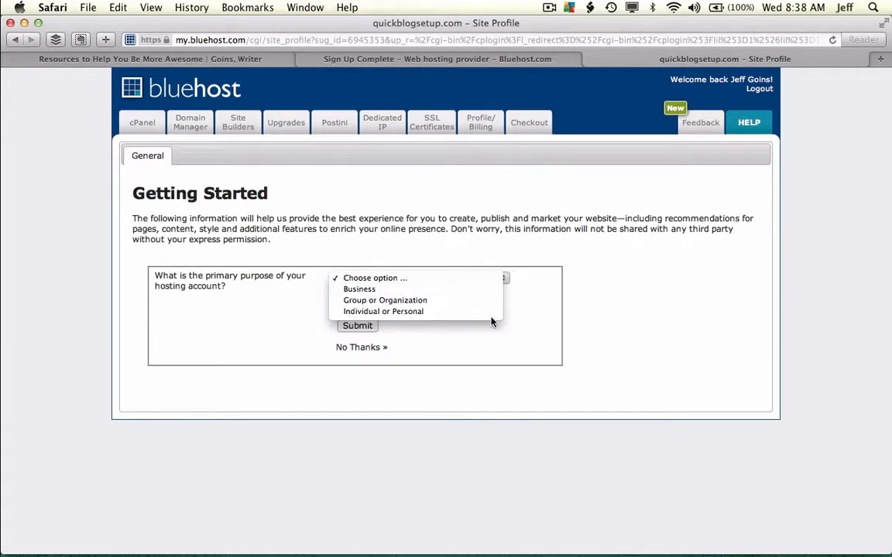
pyautogui.click(383, 311)
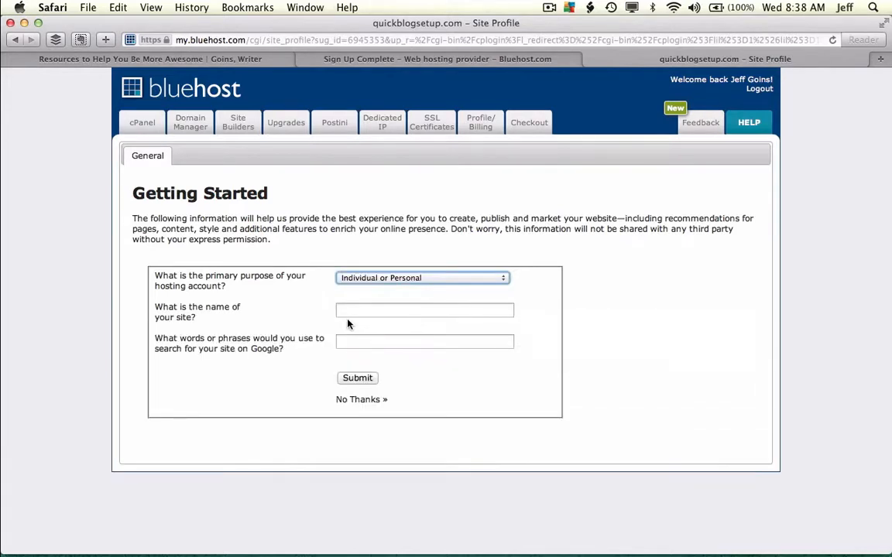
pyautogui.write('Quick Blog Setup')
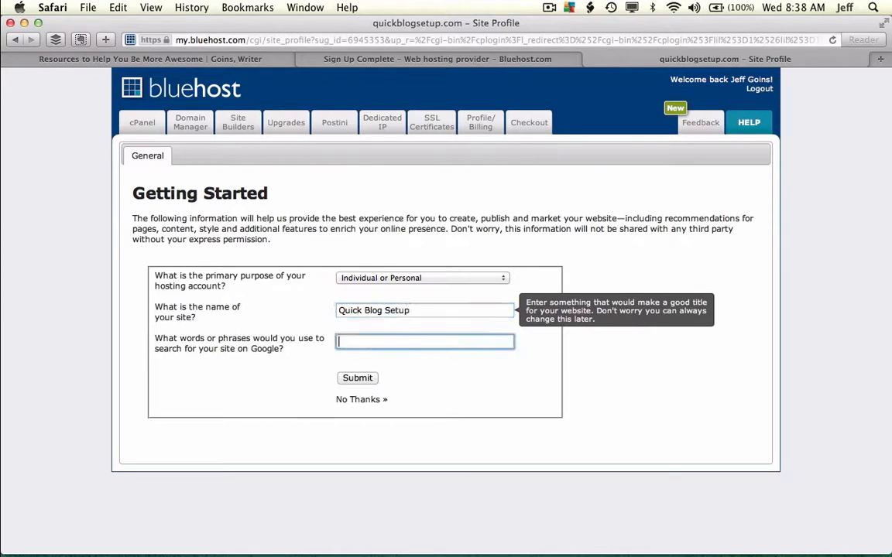
# - Add blogging keywords, submit the profile, and open the Getting Started guide
pyautogui.click(422, 277)
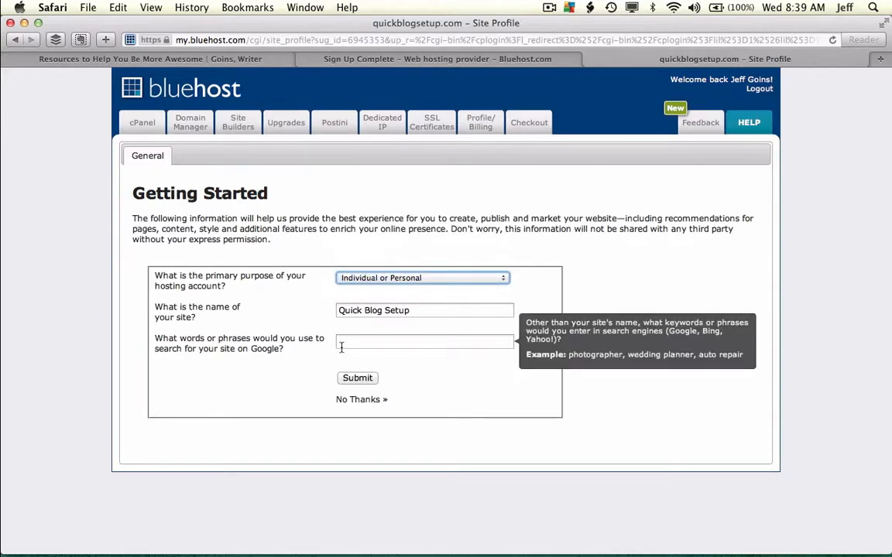
pyautogui.moveTo(315, 328)
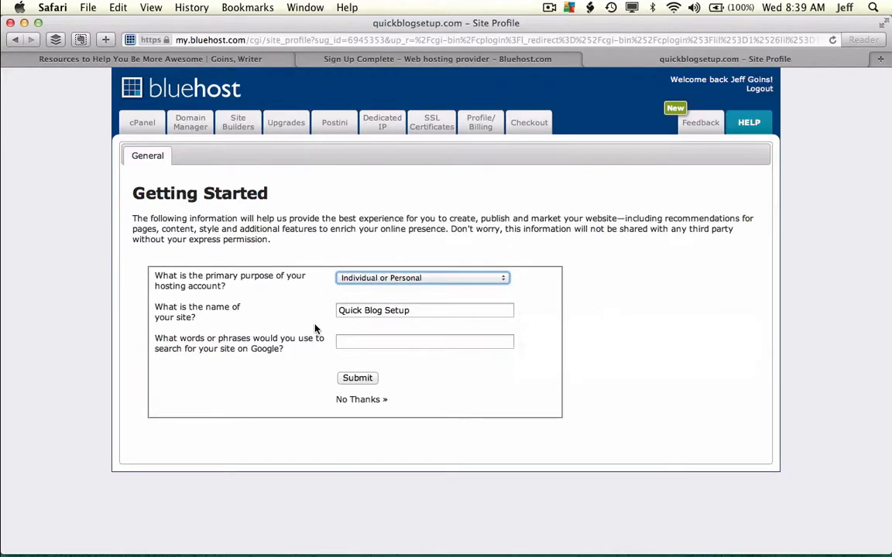
pyautogui.click(424, 341)
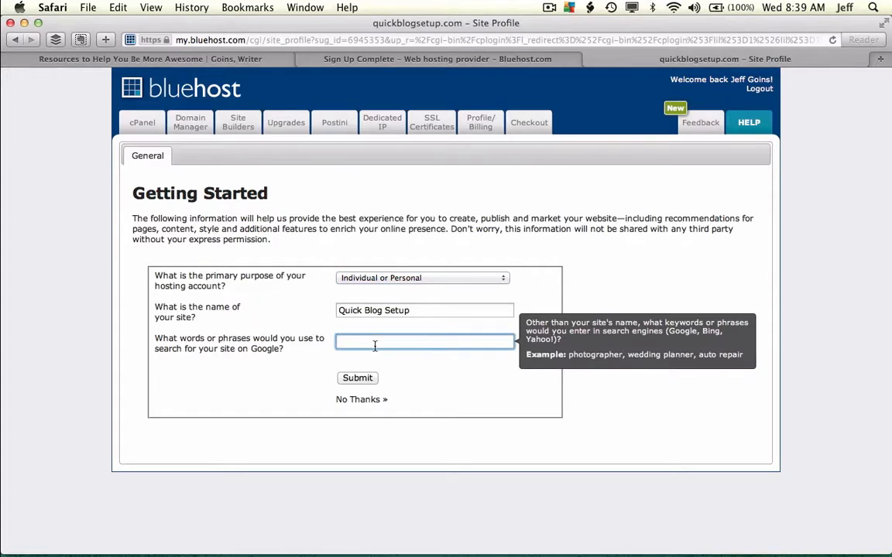
pyautogui.write('blog, blogging, blog setup, blog hosting, w')
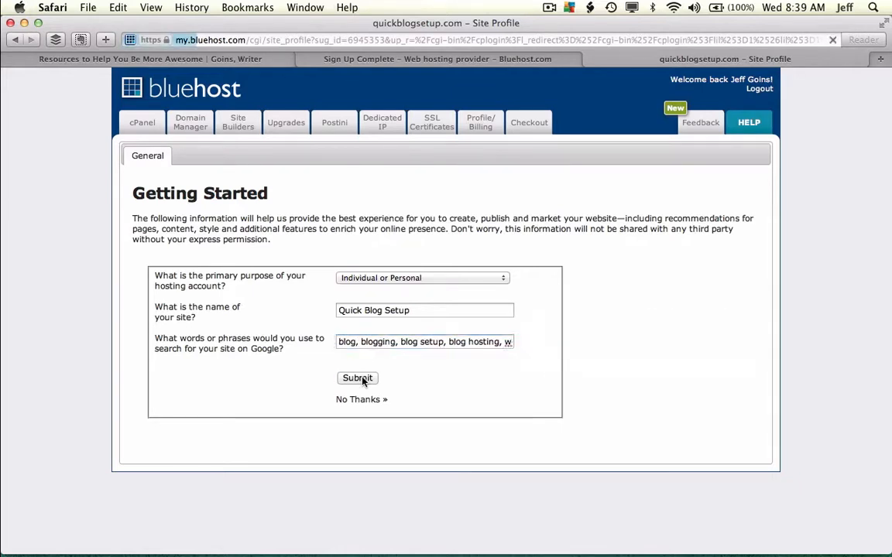
pyautogui.click(357, 378)
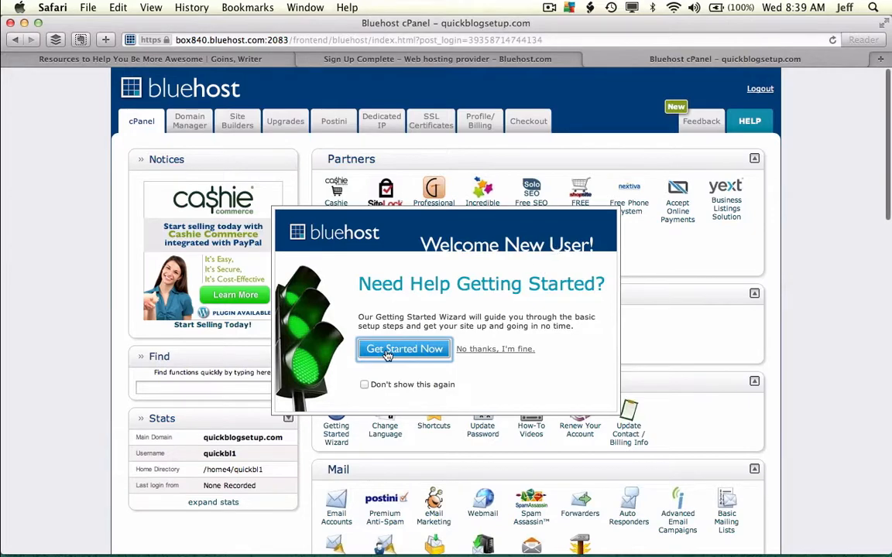
pyautogui.click(404, 349)
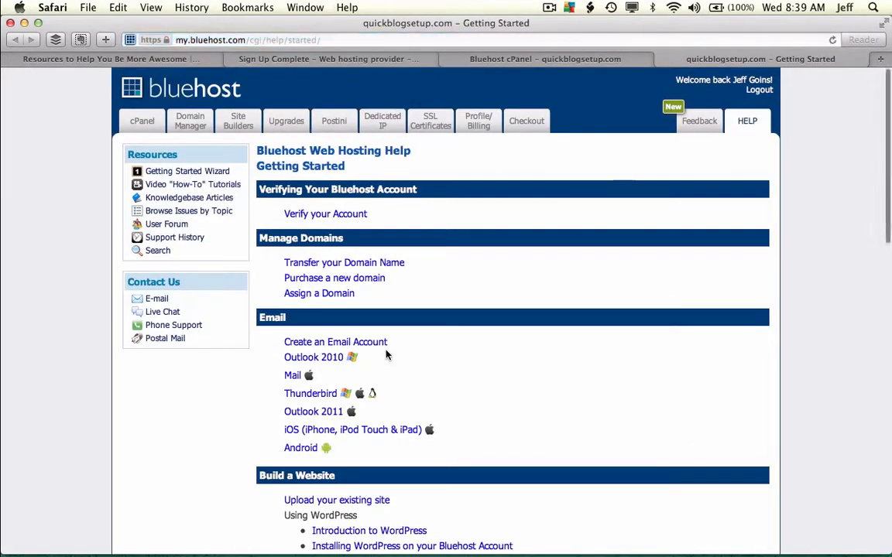
pyautogui.moveTo(237, 121)
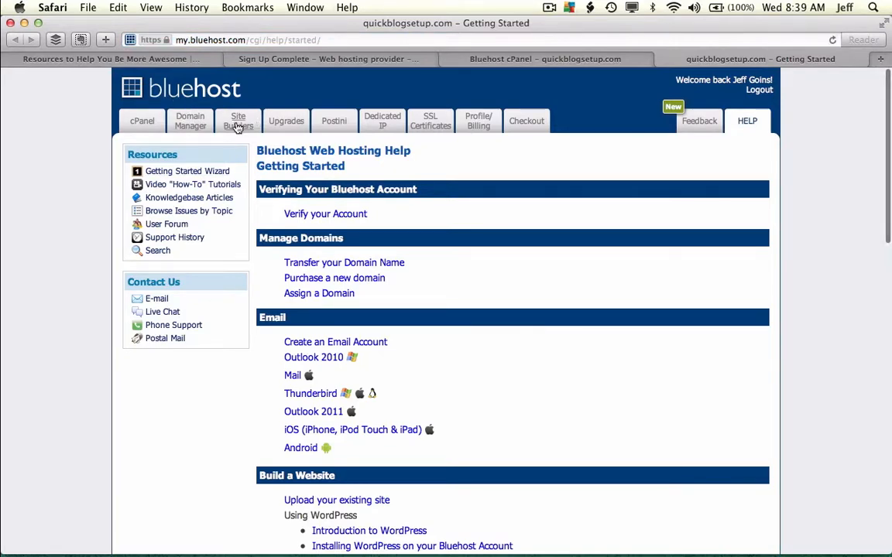
# - Pick Use WordPress under Site Builders to reach the SimpleScripts installer
pyautogui.click(238, 121)
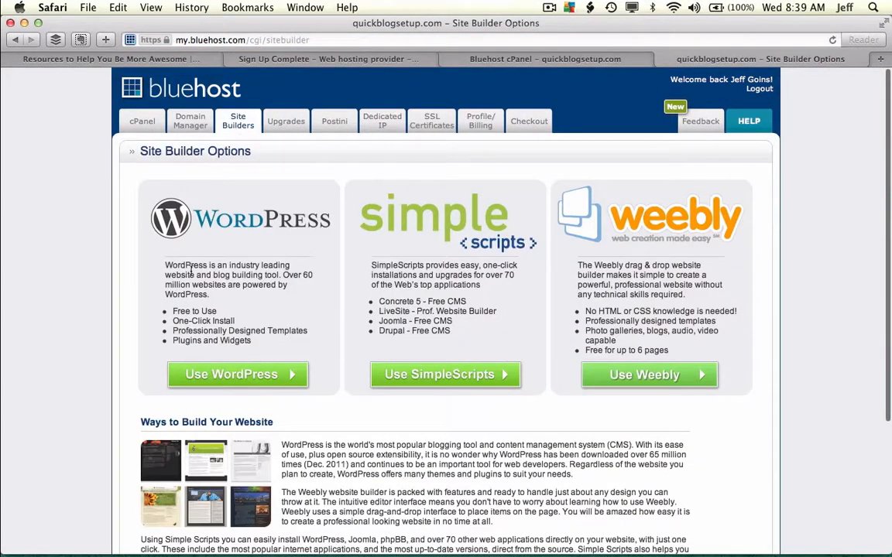
pyautogui.moveTo(213, 213)
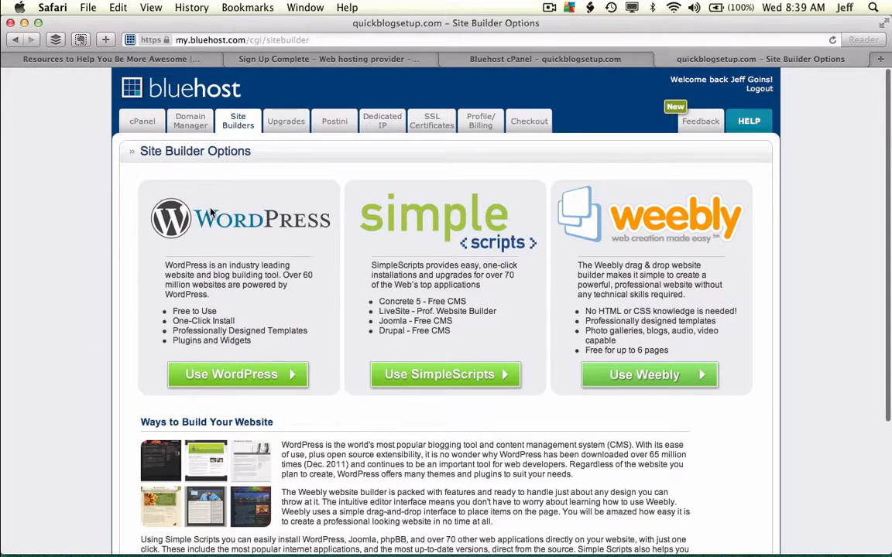
pyautogui.click(238, 374)
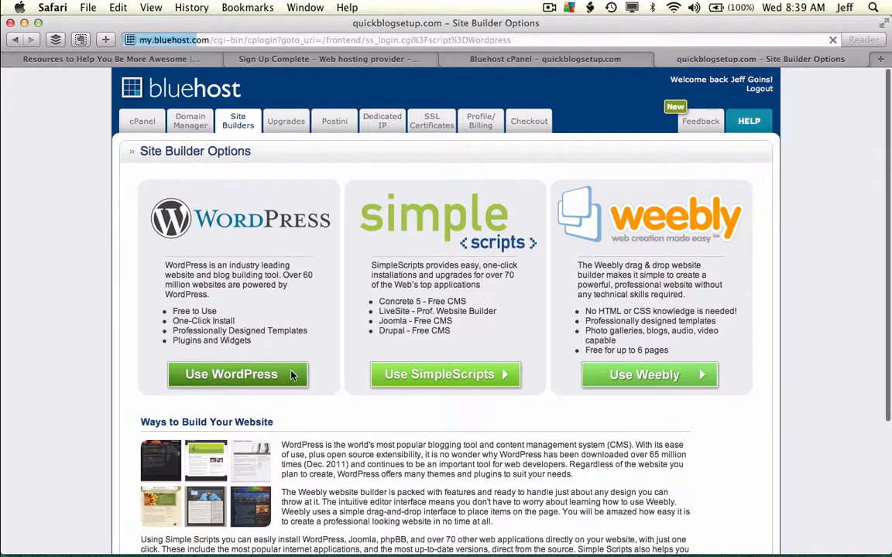
pyautogui.click(231, 374)
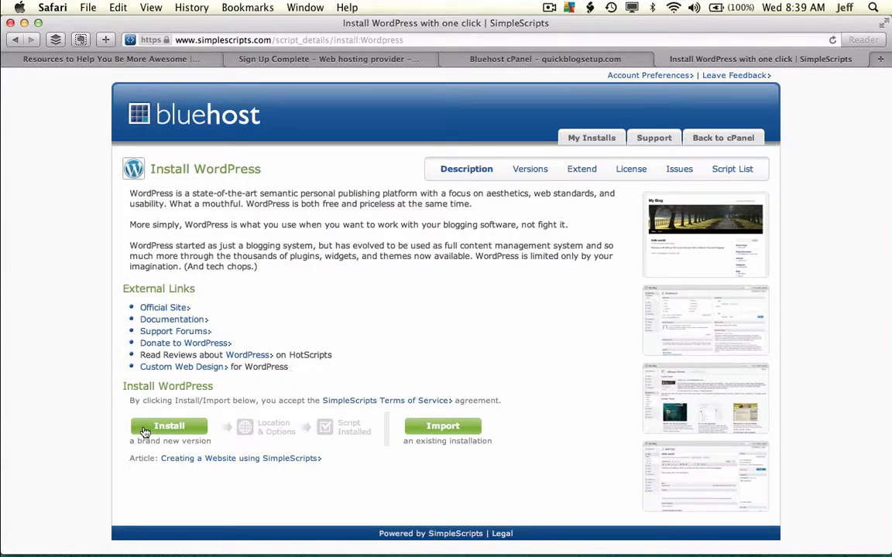
# - Start a brand-new WordPress install, accept the GPLv2 license, and skip the UppSite plugin and SmallBiz theme
pyautogui.click(169, 425)
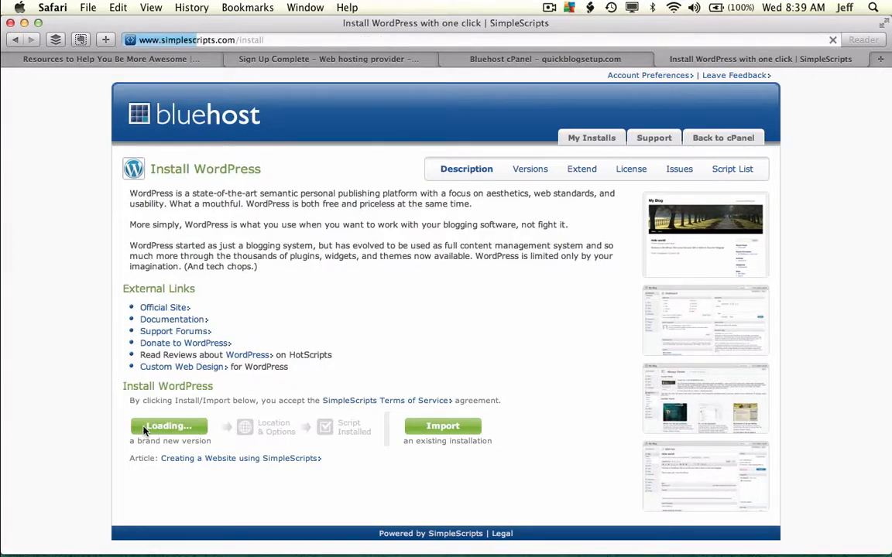
pyautogui.click(168, 426)
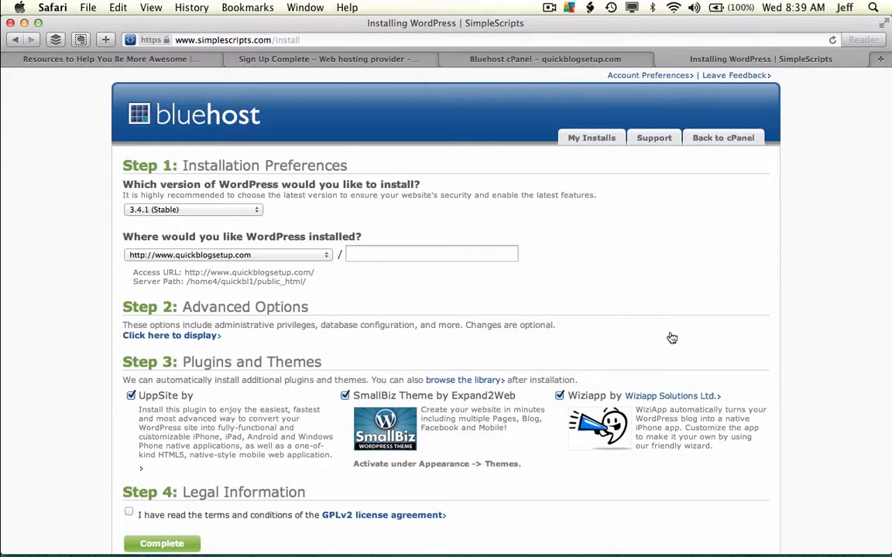
pyautogui.scroll(-3)
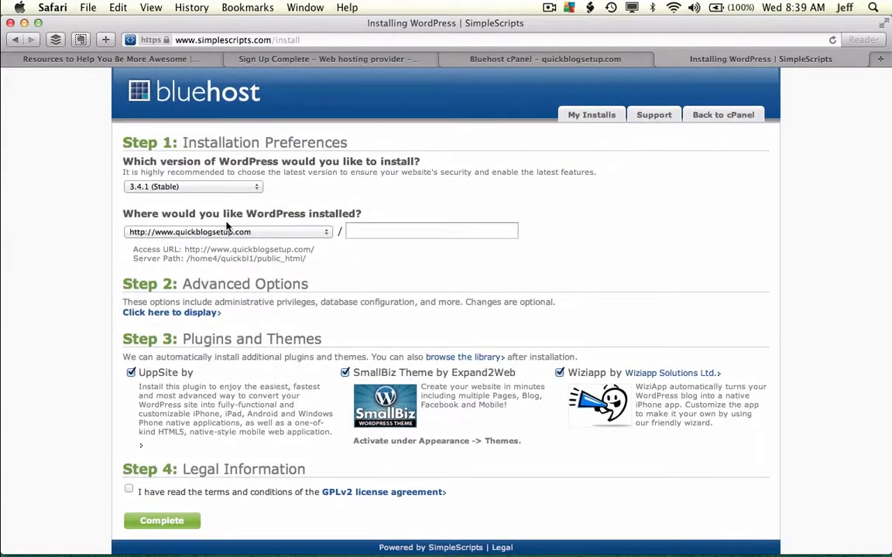
pyautogui.click(129, 490)
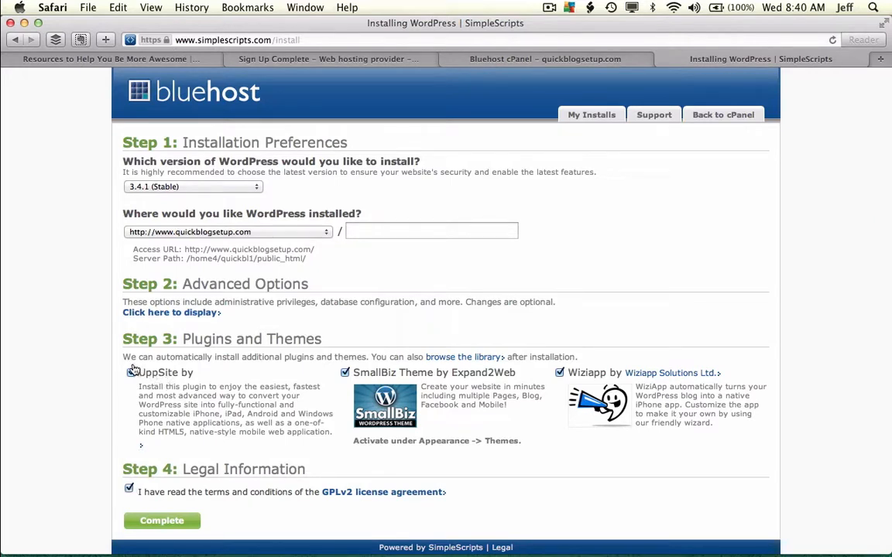
pyautogui.click(131, 372)
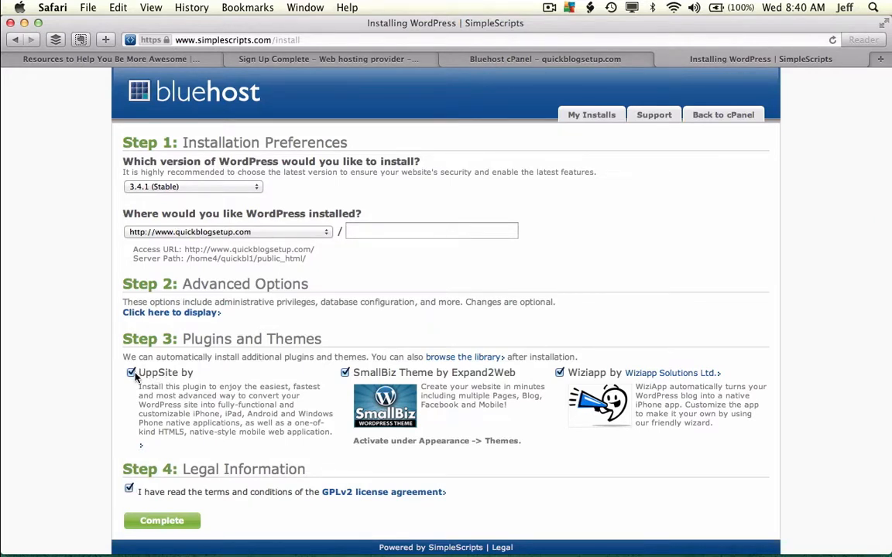
pyautogui.click(130, 372)
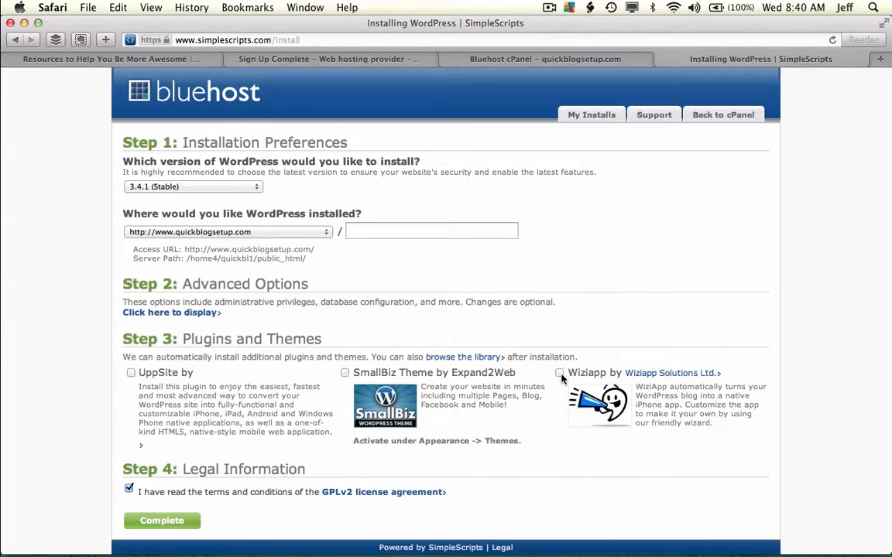
# - Complete the WordPress 3.4.1 installation on quickblogsetup.com
pyautogui.scroll(-3)
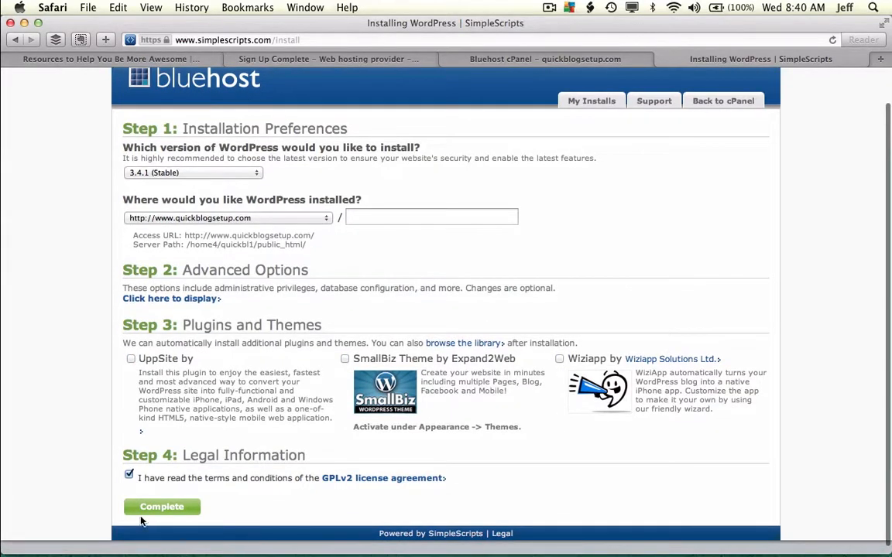
pyautogui.moveTo(155, 521)
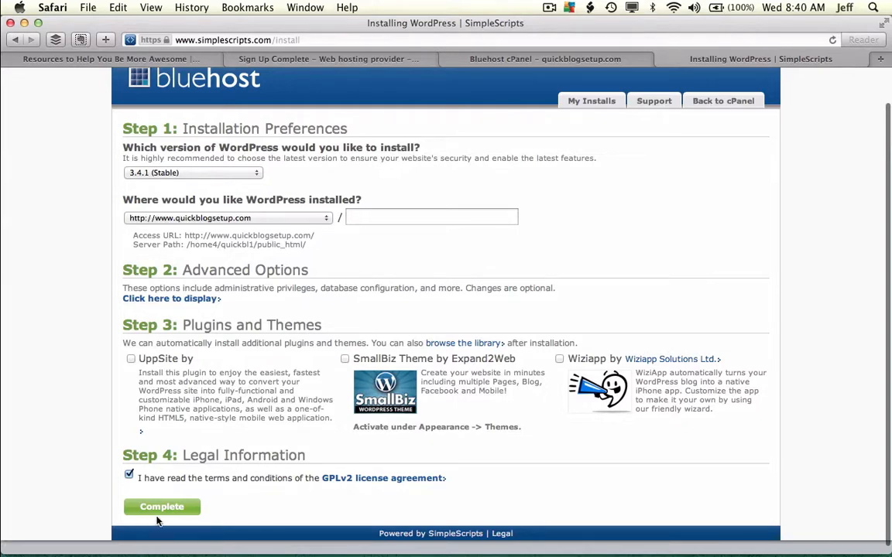
pyautogui.click(161, 506)
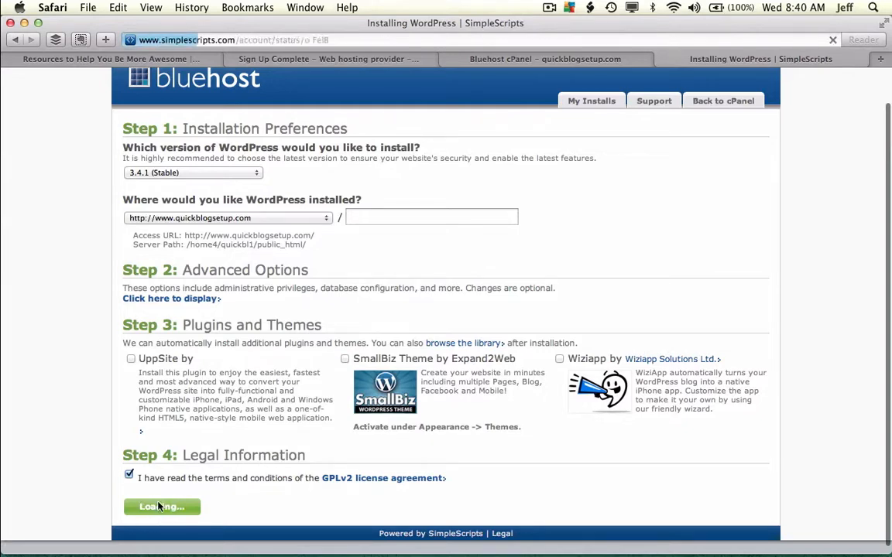
pyautogui.click(161, 507)
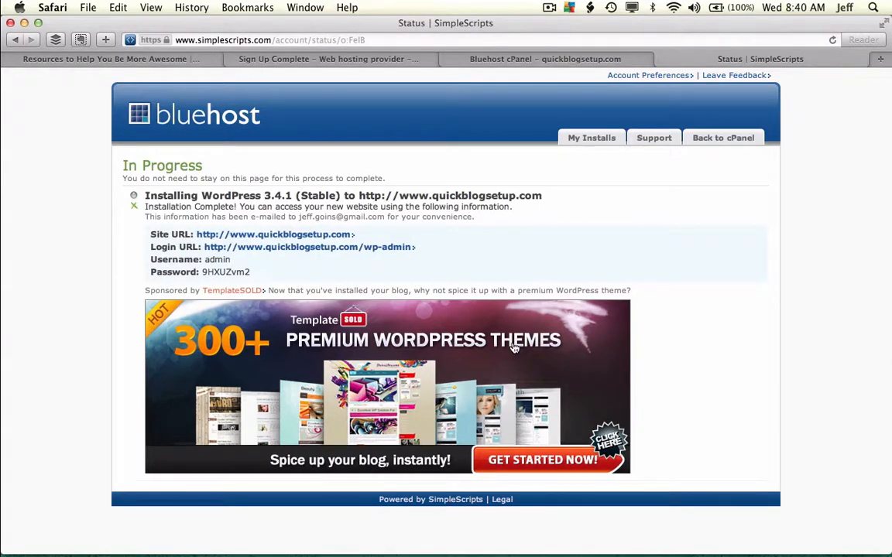
pyautogui.moveTo(323, 256)
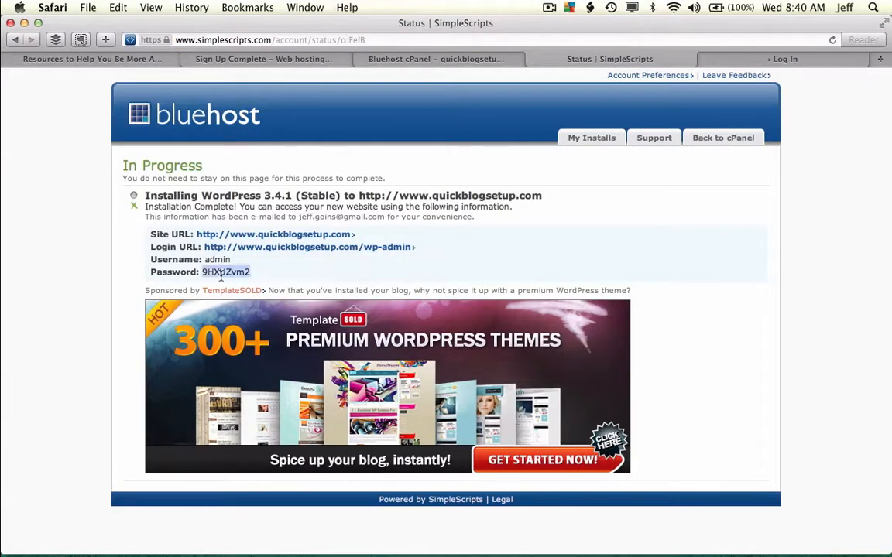
# - Log in to the new site's wp-admin as admin and let Safari save the password
pyautogui.click(308, 246)
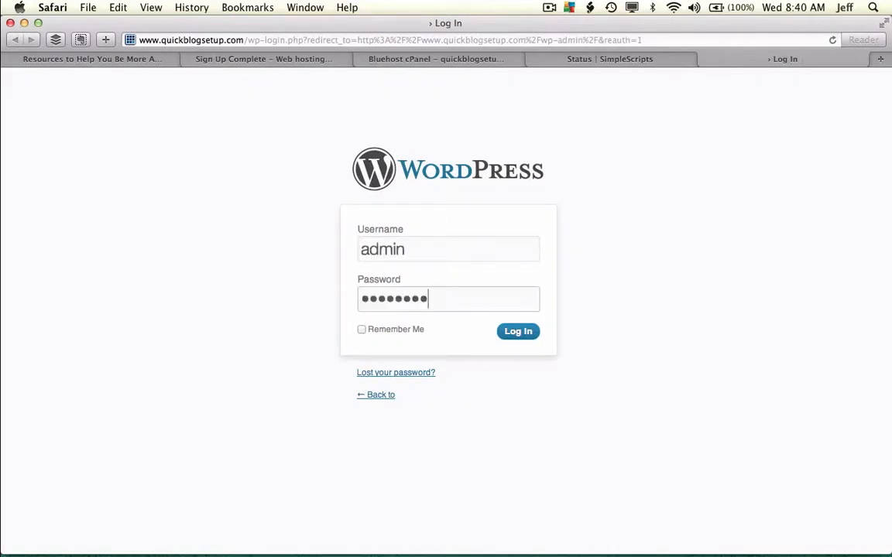
pyautogui.click(518, 331)
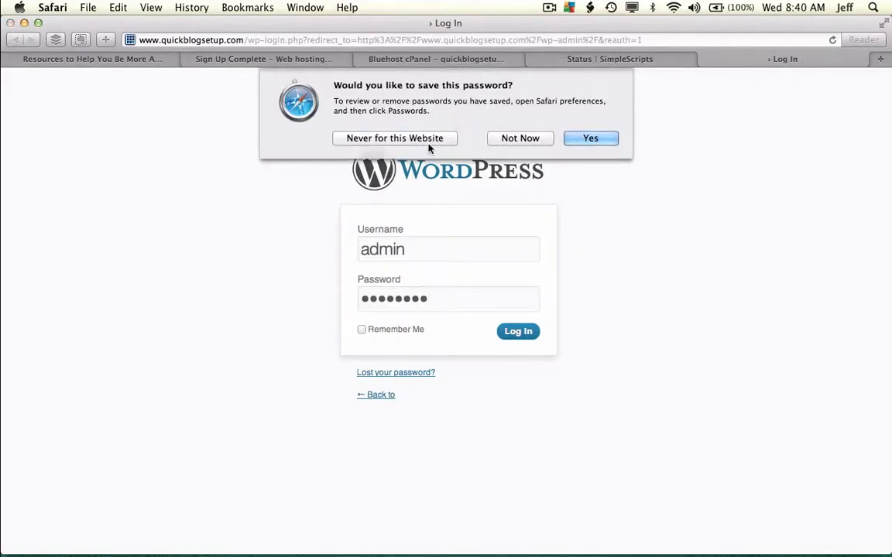
pyautogui.moveTo(590, 138)
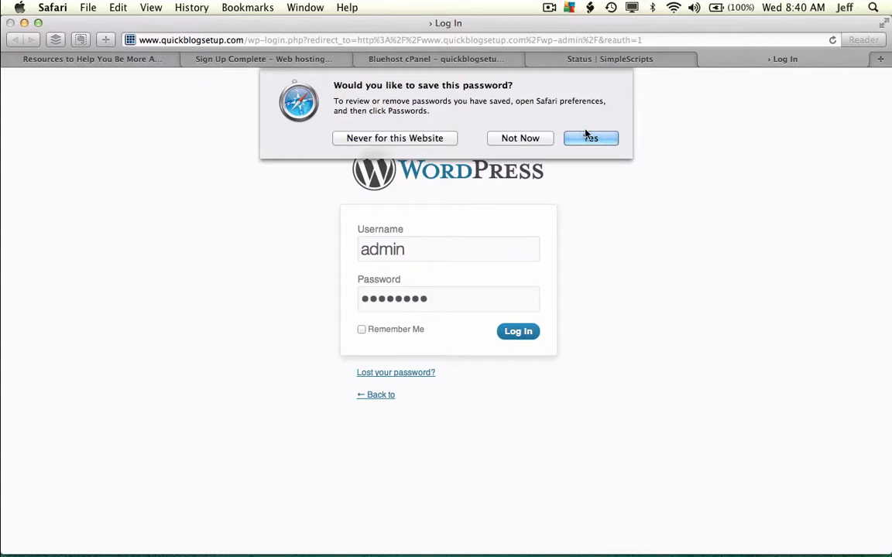
pyautogui.click(590, 137)
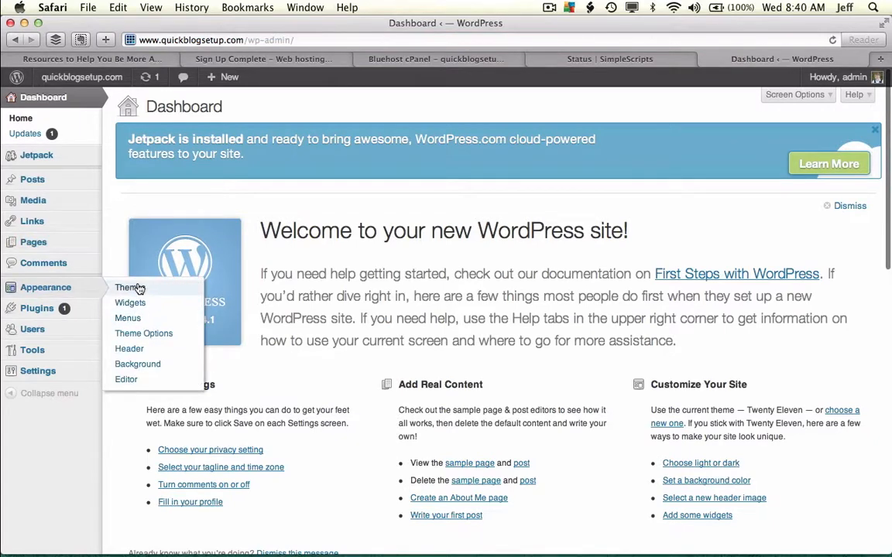
# - Search Install Themes for 'platform' and install the Platform theme
pyautogui.click(124, 287)
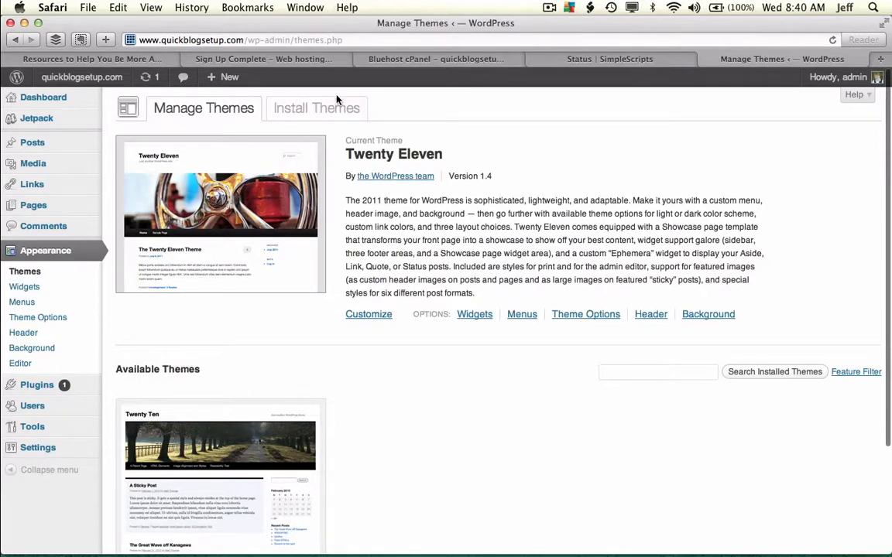
pyautogui.click(316, 108)
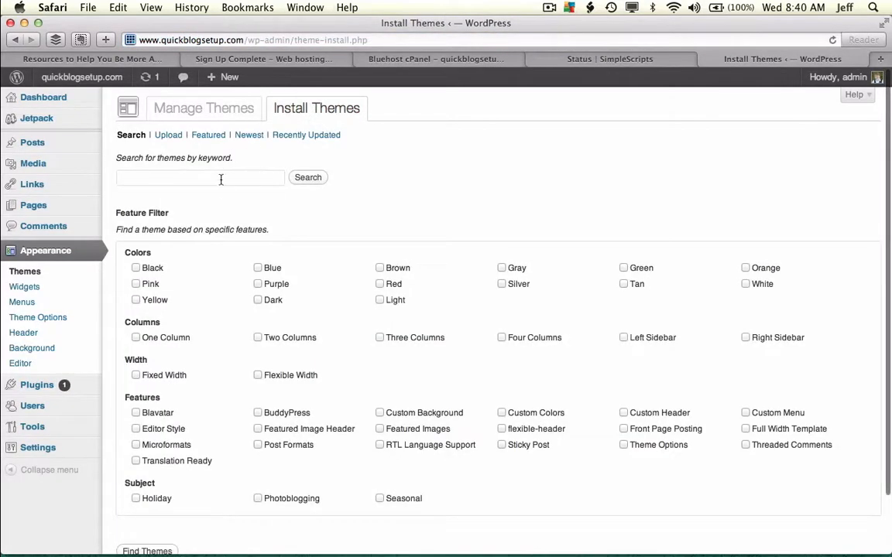
pyautogui.write('plat')
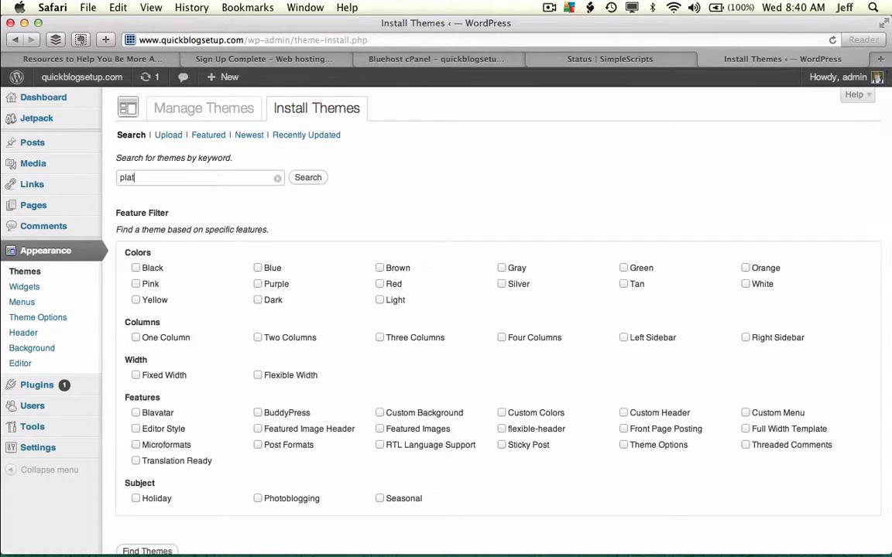
pyautogui.click(307, 178)
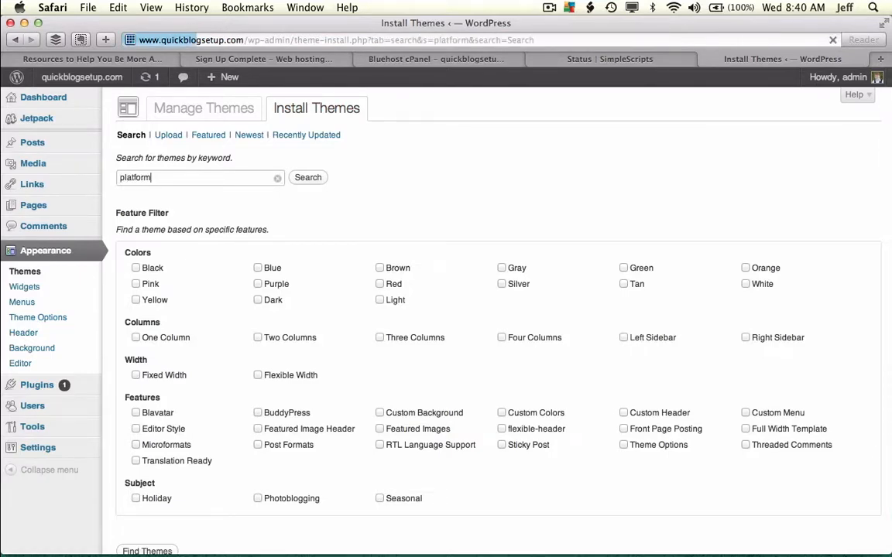
pyautogui.click(307, 177)
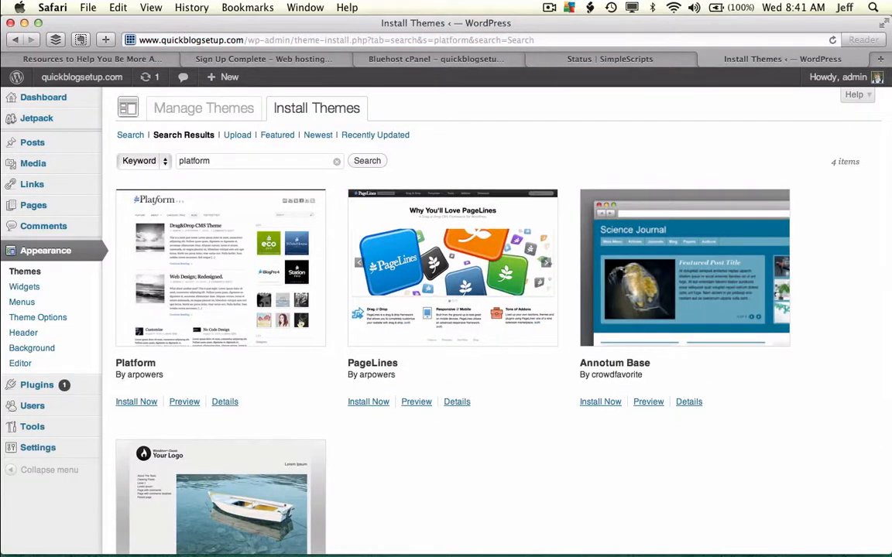
pyautogui.moveTo(256, 288)
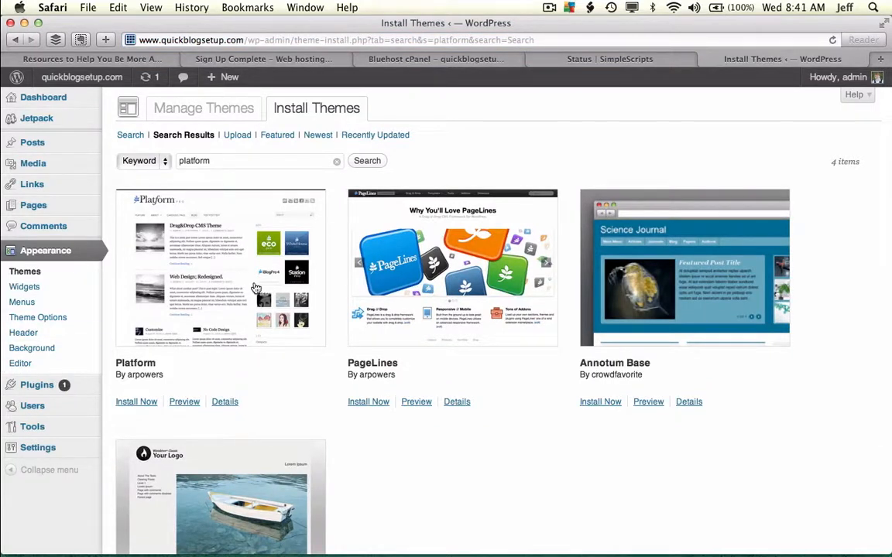
pyautogui.click(136, 401)
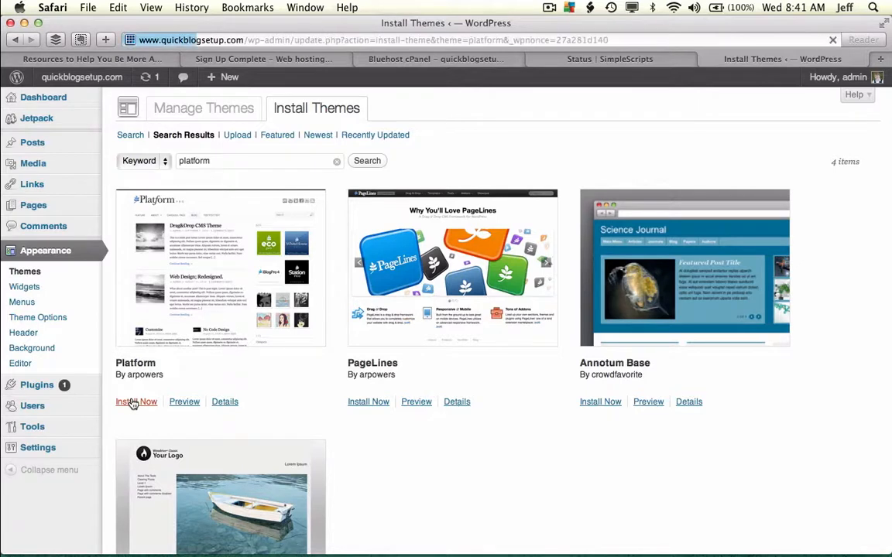
pyautogui.click(136, 402)
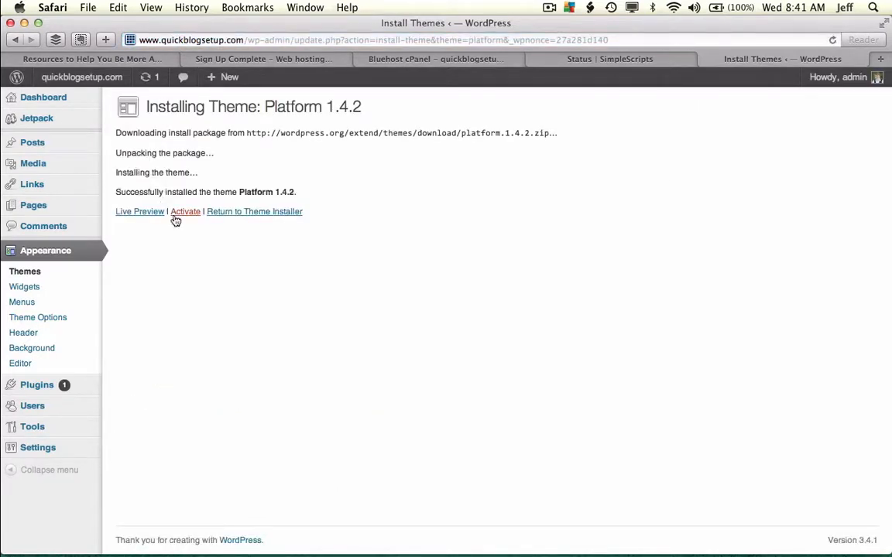
# - Activate the Platform theme and view the live site's front page
pyautogui.click(185, 212)
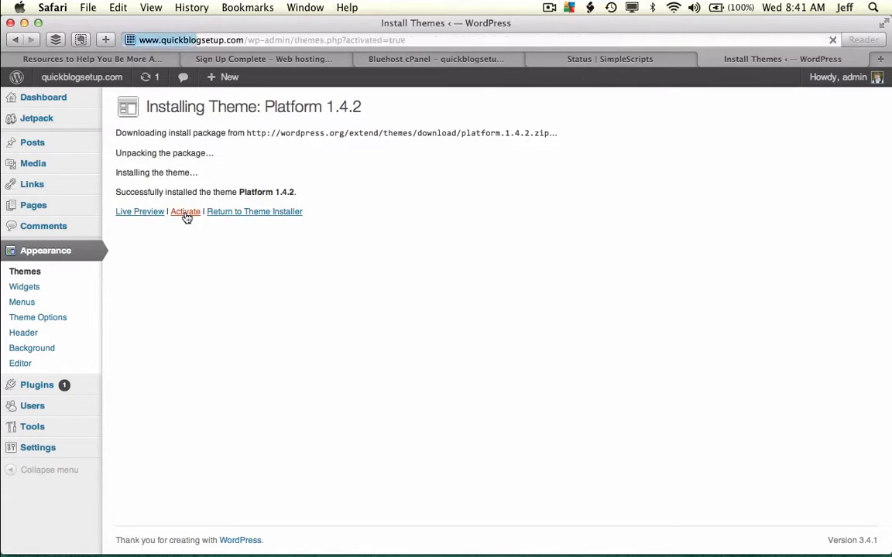
pyautogui.click(185, 211)
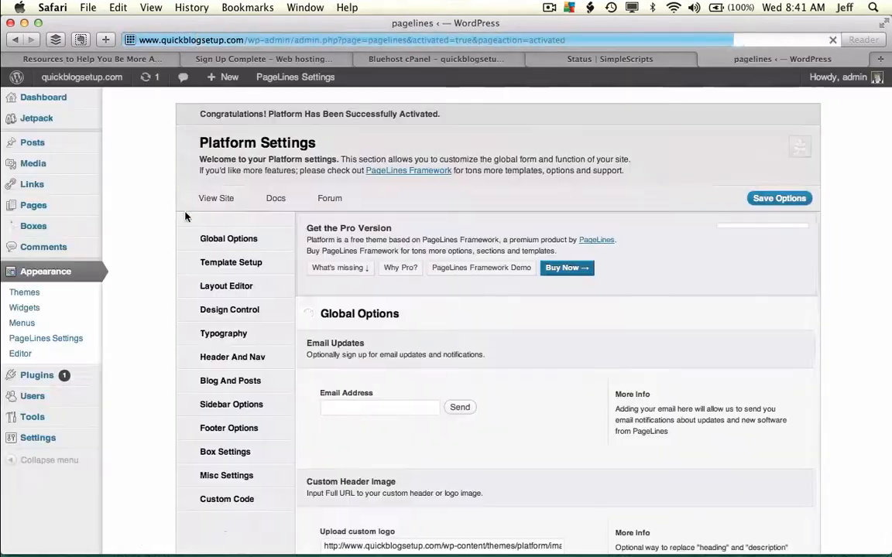
pyautogui.click(81, 77)
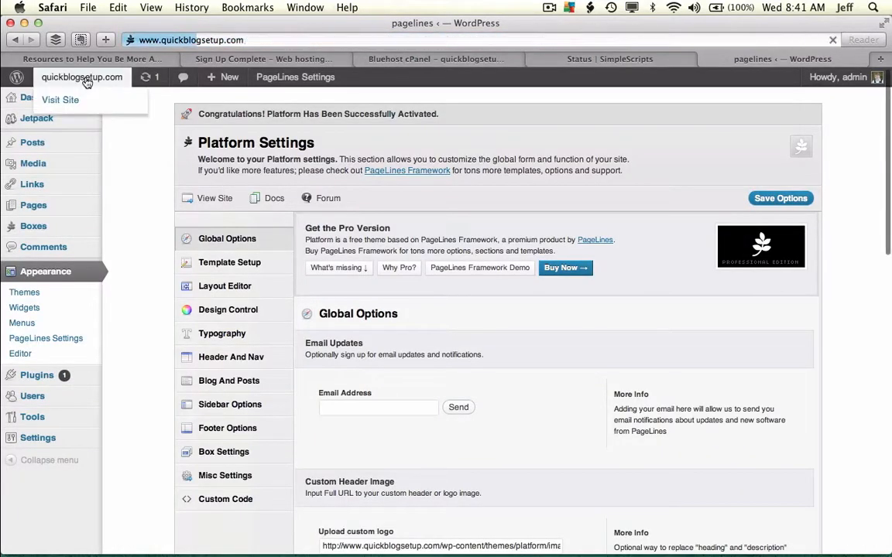
pyautogui.click(59, 99)
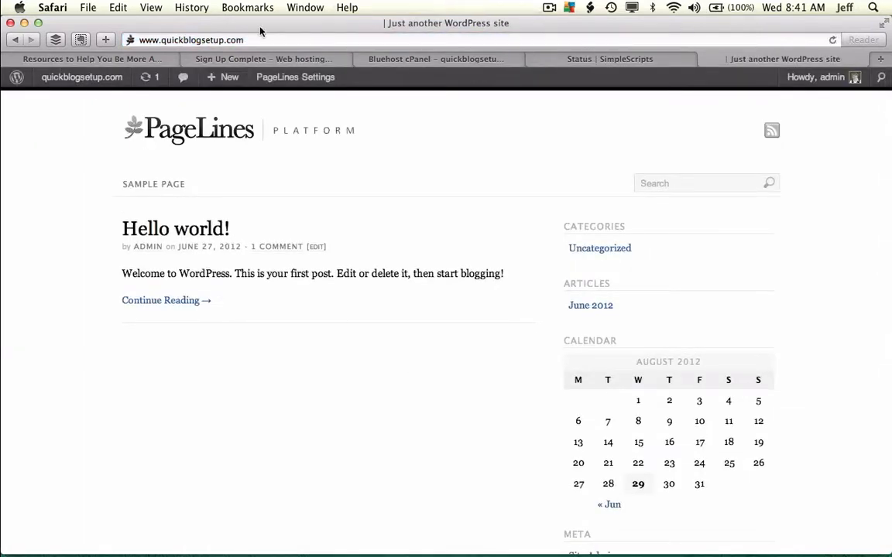
# - Return from the live site to the admin and list all posts
pyautogui.click(295, 77)
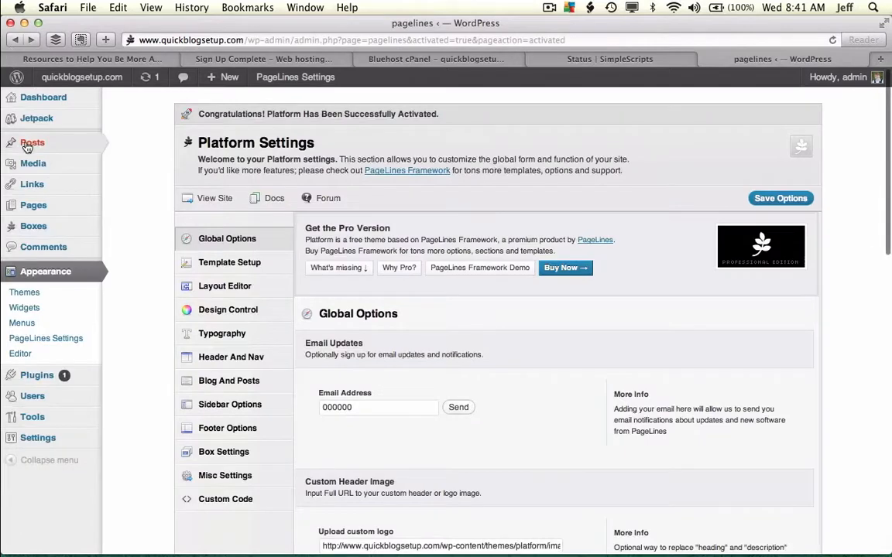
pyautogui.click(32, 143)
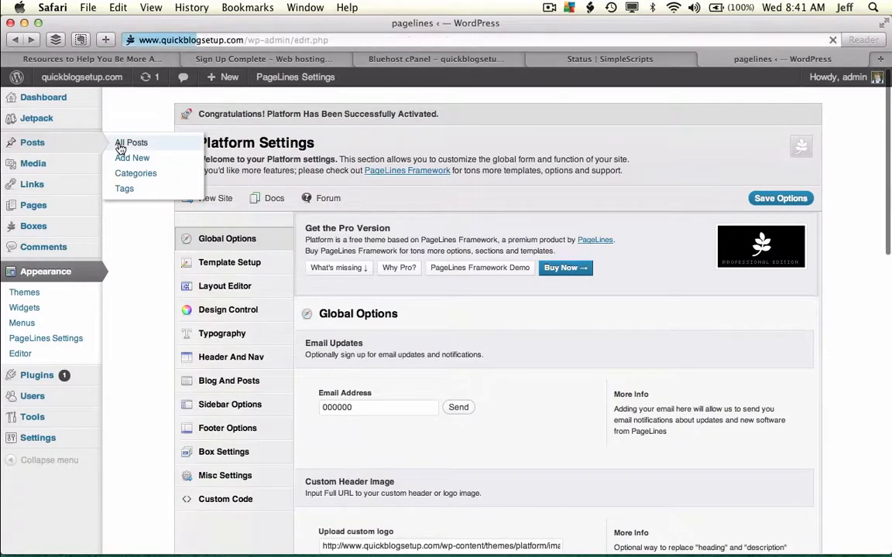
pyautogui.click(131, 143)
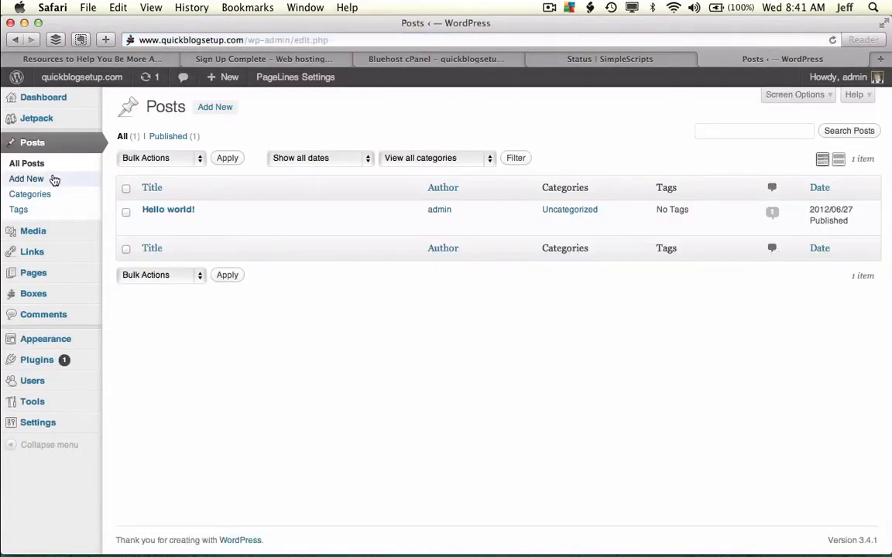
# - Publish a post titled 'Hey friends!' reading 'Here is my new blog' and view it
pyautogui.click(27, 178)
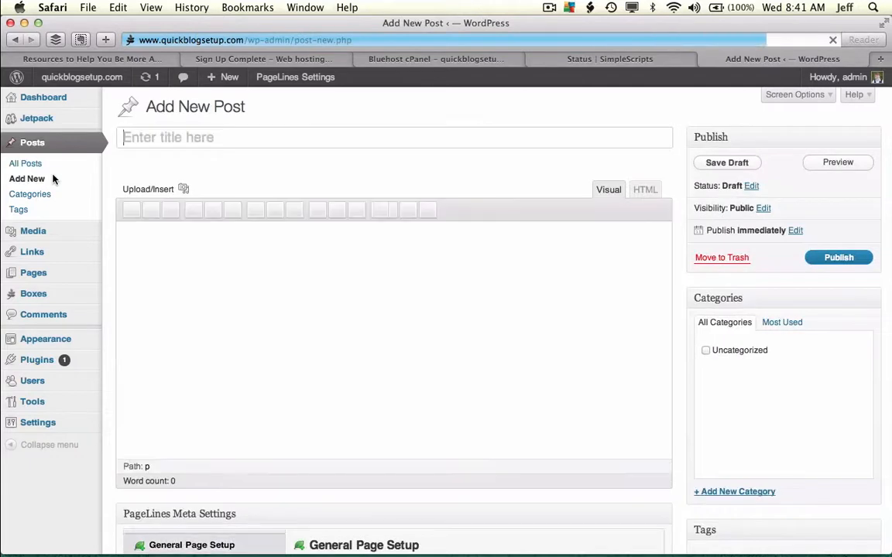
pyautogui.write('Hey friends')
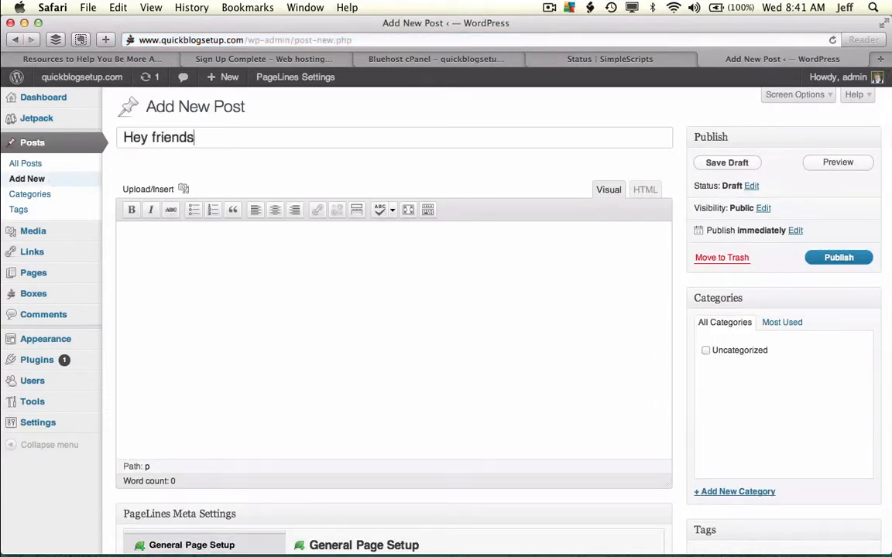
pyautogui.write('Here is my')
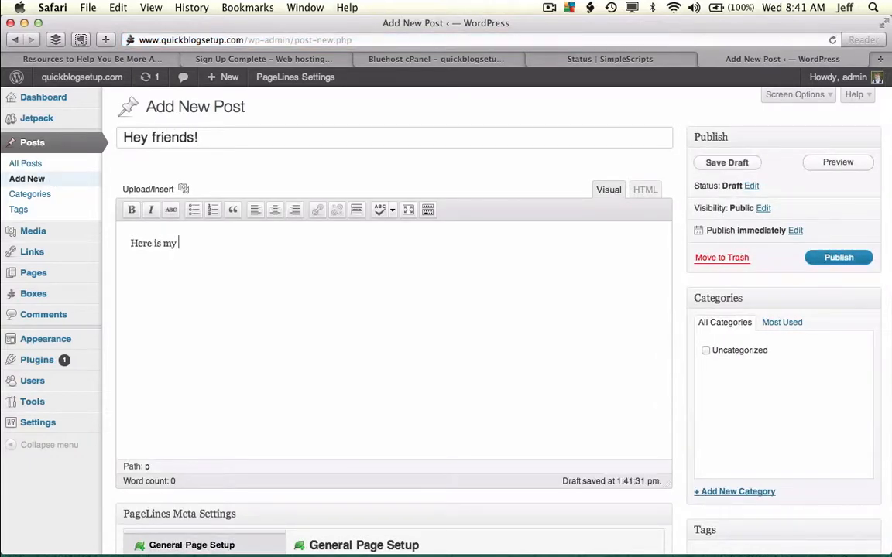
pyautogui.write('new blog.')
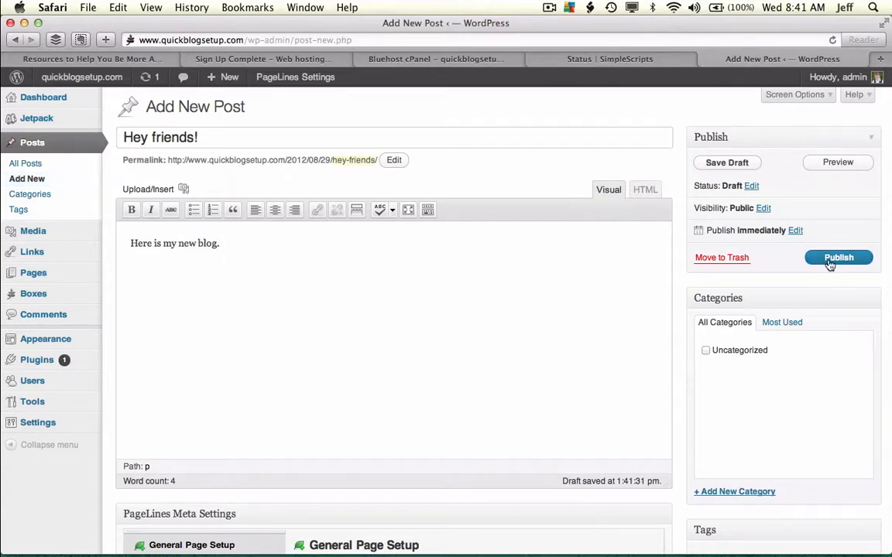
pyautogui.click(838, 257)
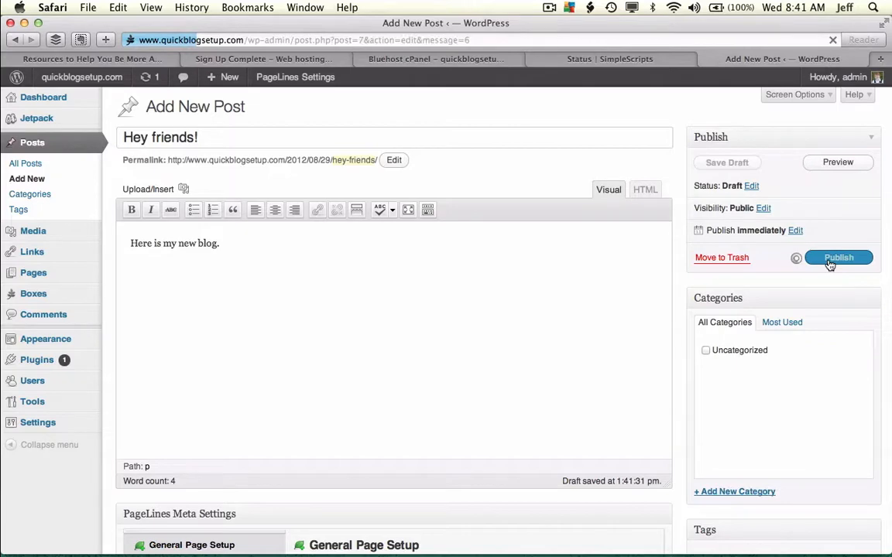
pyautogui.click(837, 257)
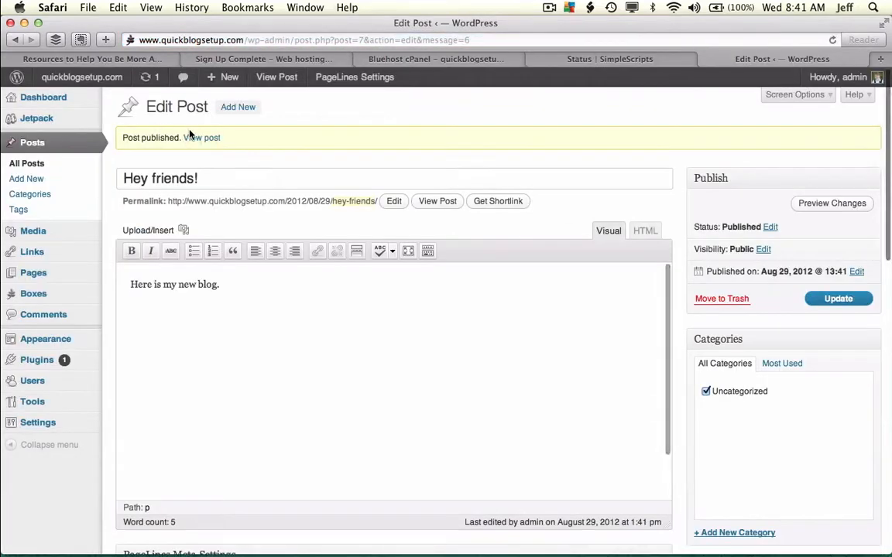
pyautogui.click(202, 137)
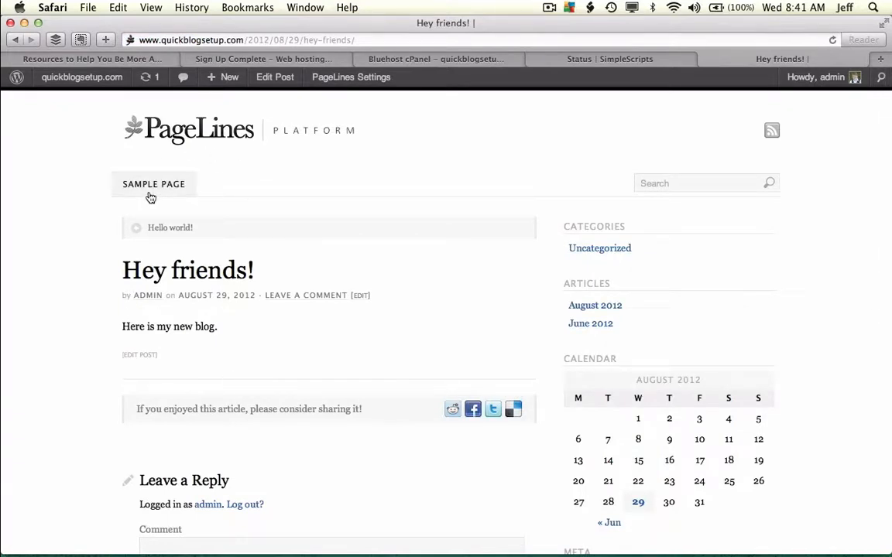
# - Scroll the Hey friends! post page down to the comment form and footer
pyautogui.scroll(-3)
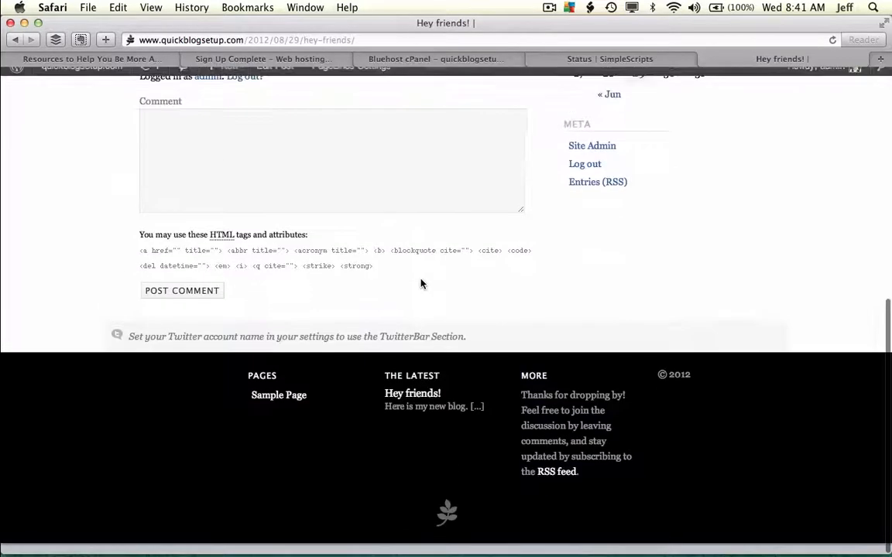